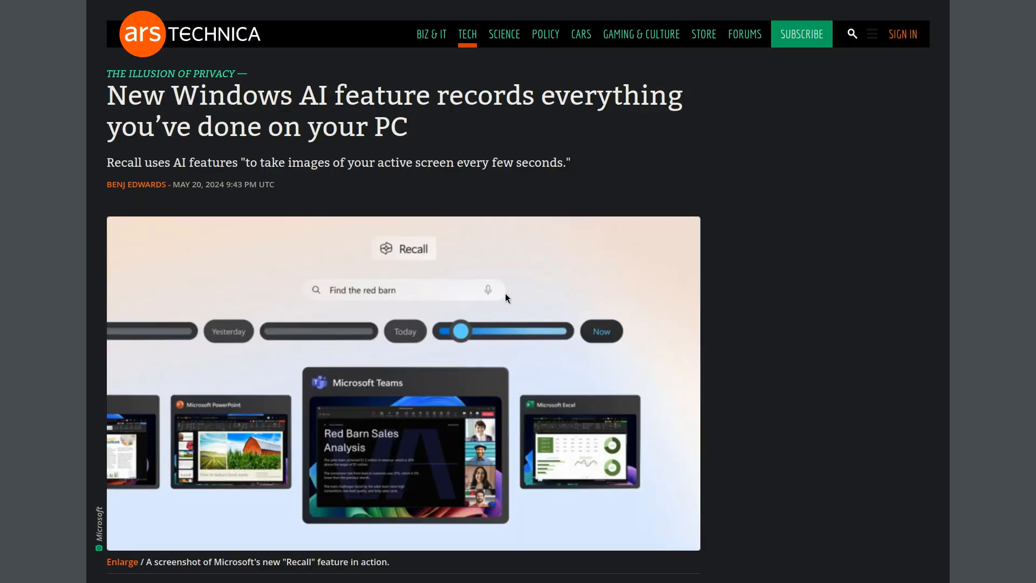
mouse_move(521, 312)
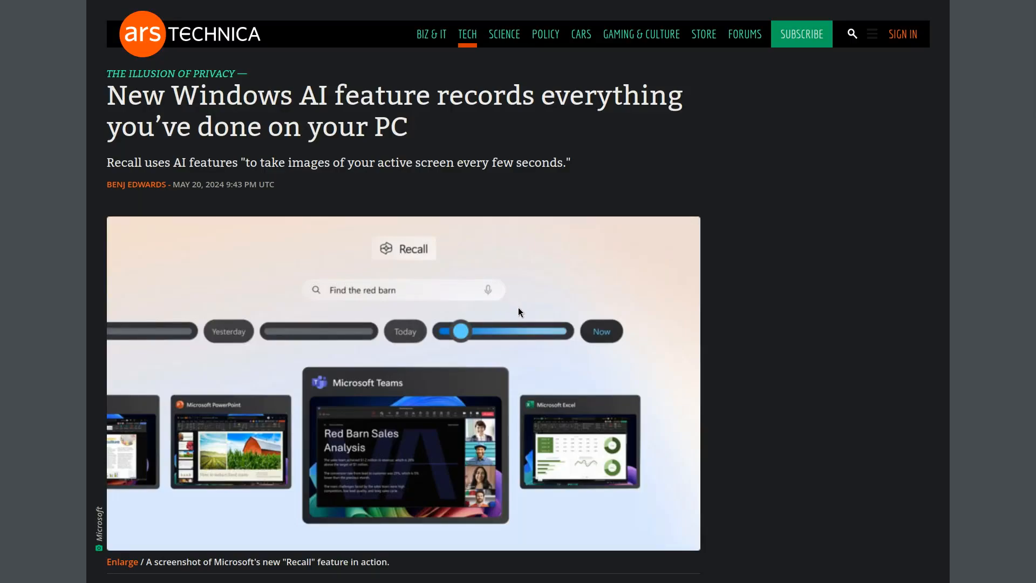
Scroll down through the Ars Technica article on Windows Recall.
scroll("down", 3)
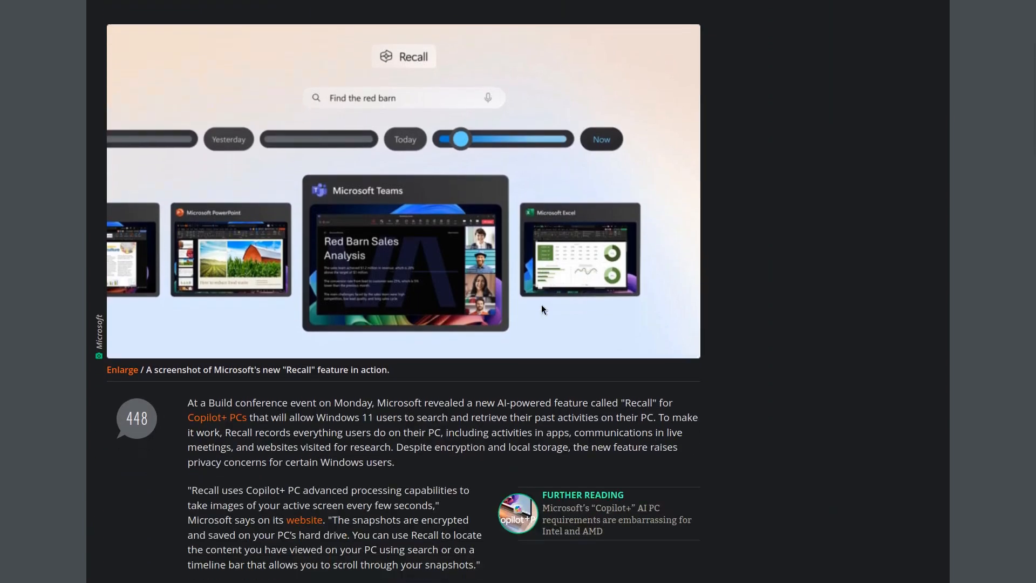
scroll("down", 3)
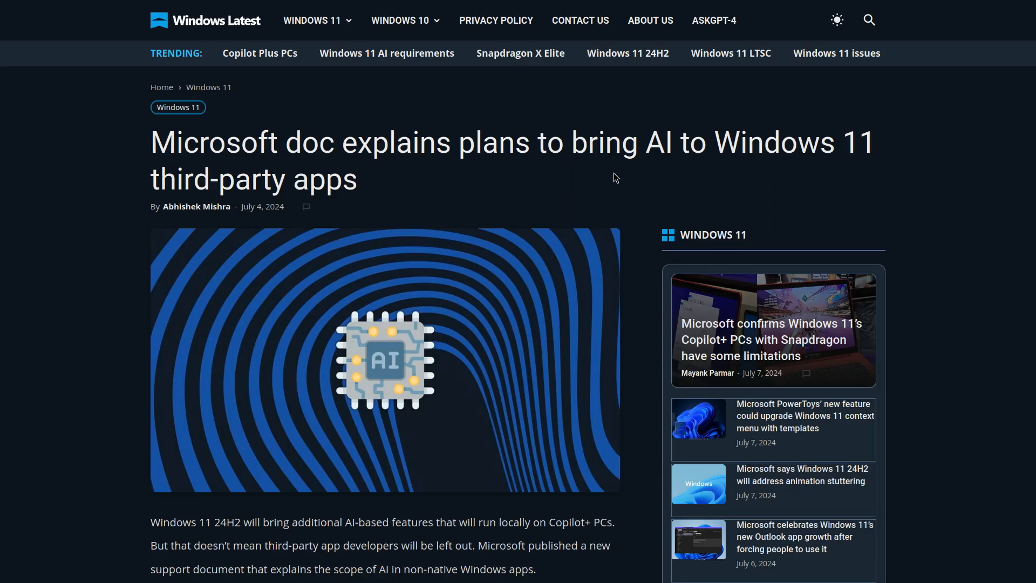
scroll("down", 3)
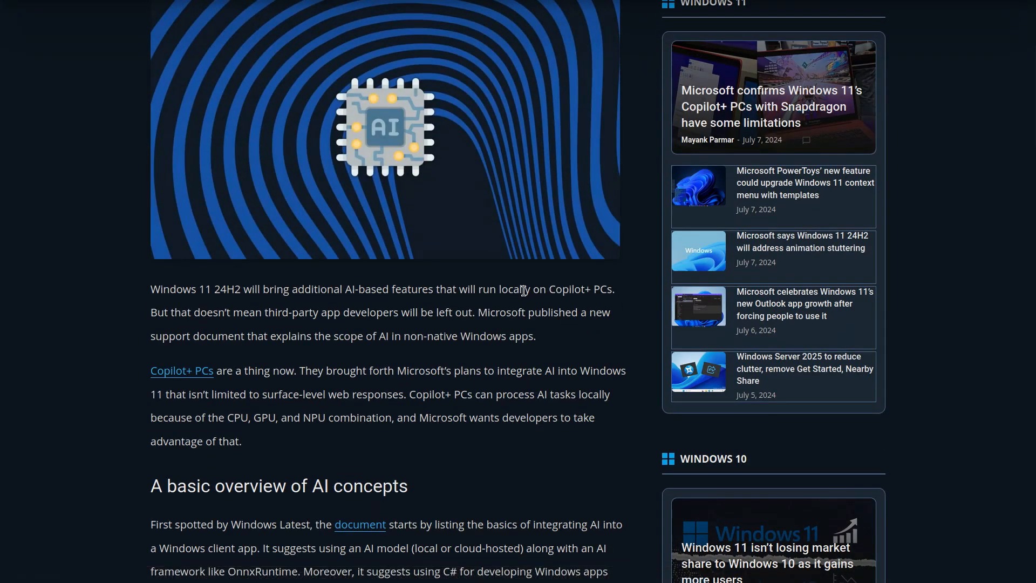
mouse_move(425, 328)
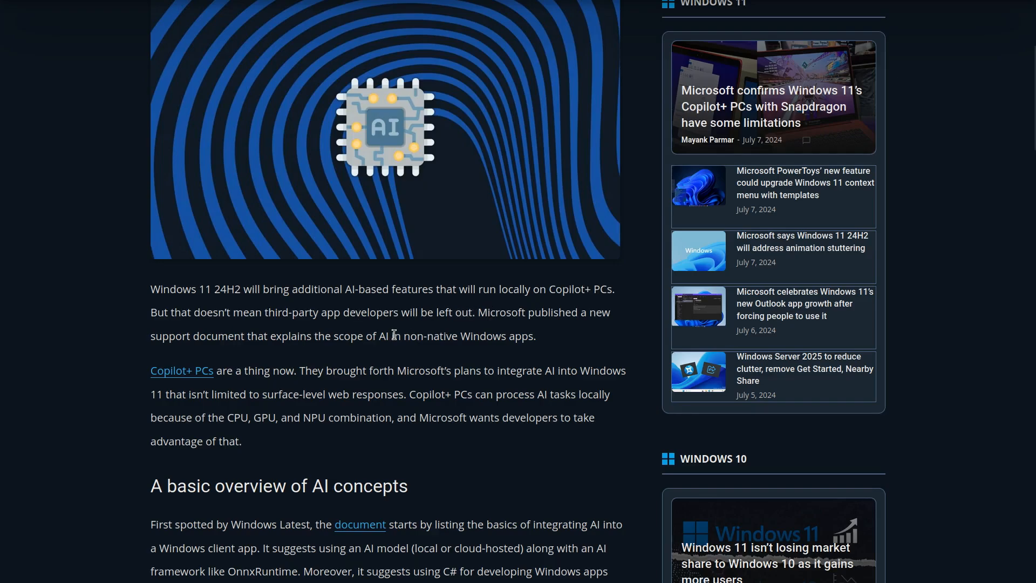
scroll("down", 3)
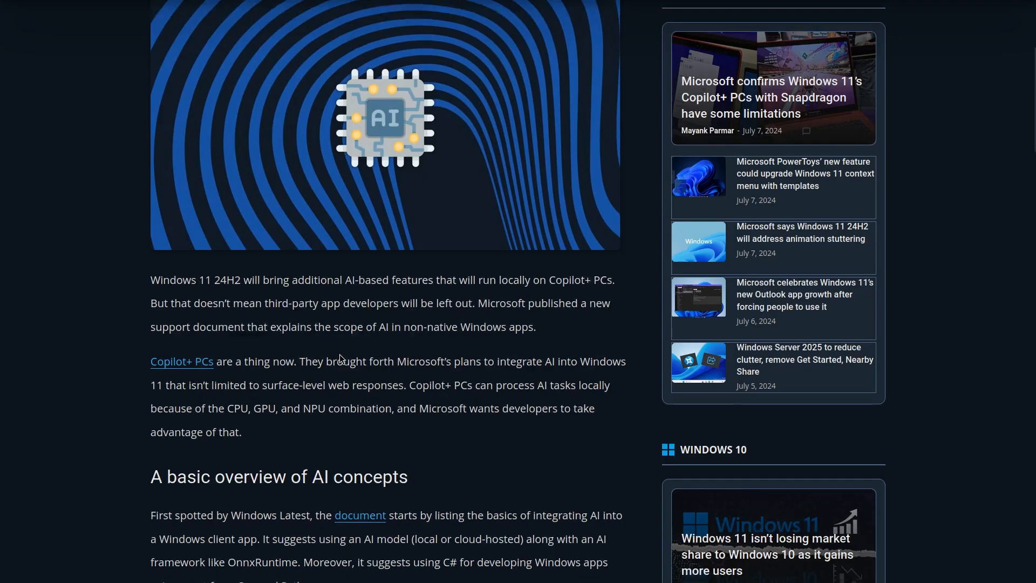
scroll("down", 3)
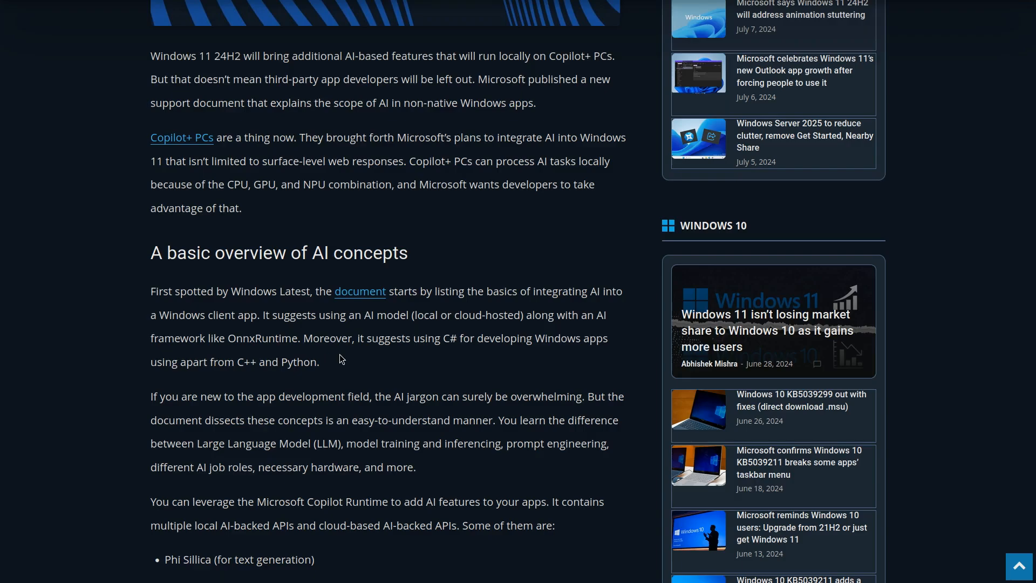
scroll("down", 3)
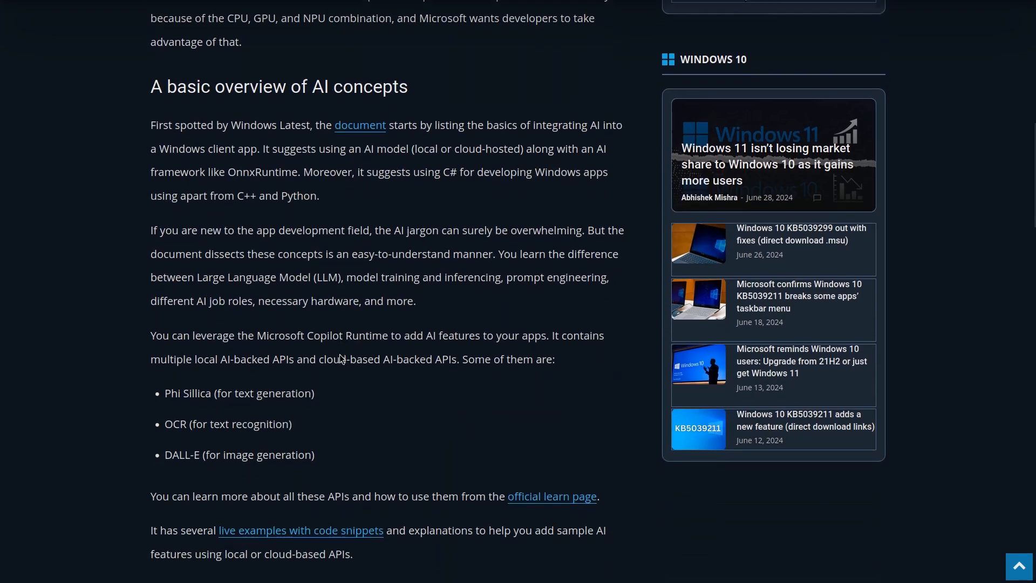
scroll("down", 3)
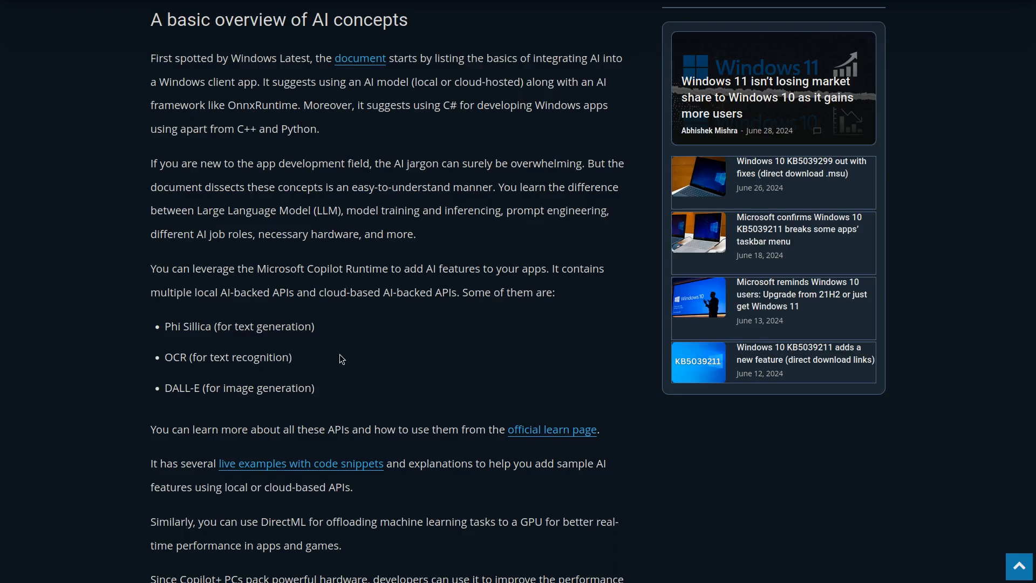
scroll("down", 3)
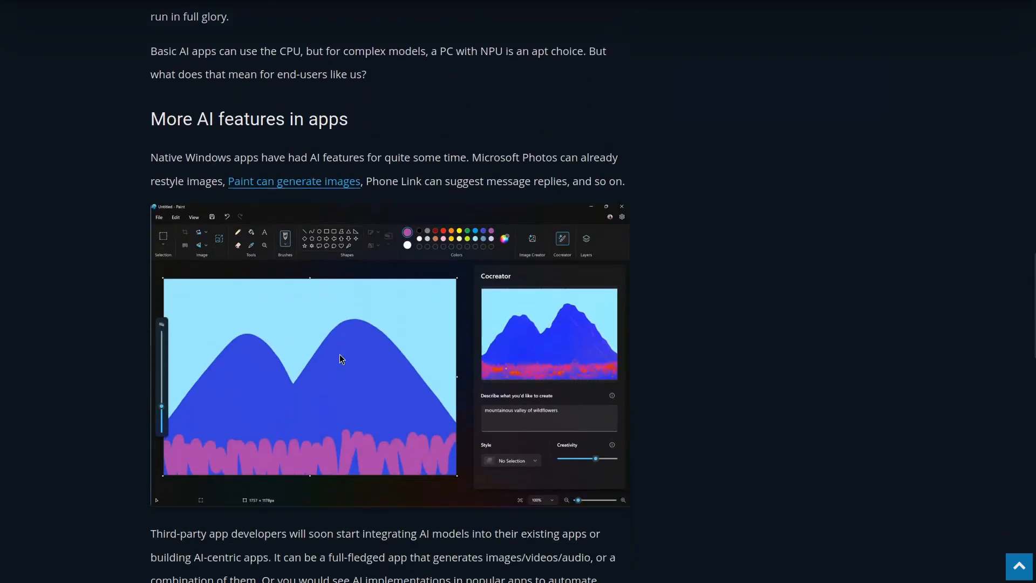
scroll("down", 3)
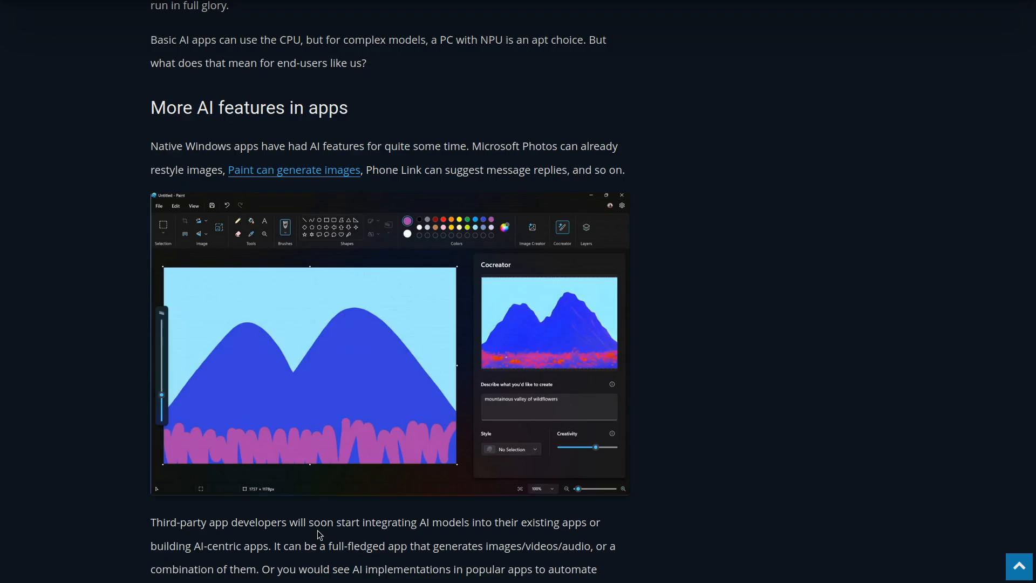
scroll("down", 3)
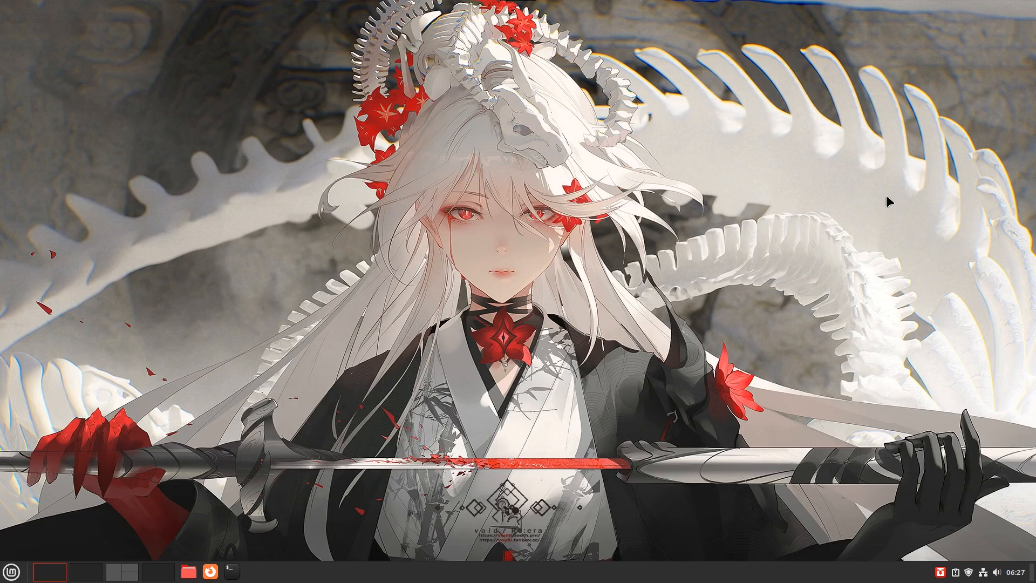
left_click(86, 572)
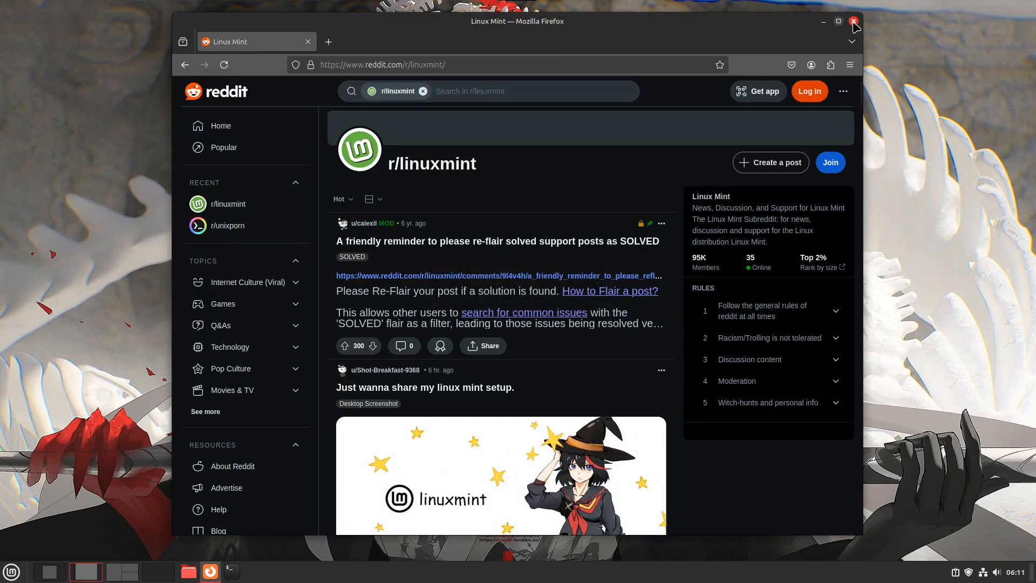
left_click(853, 22)
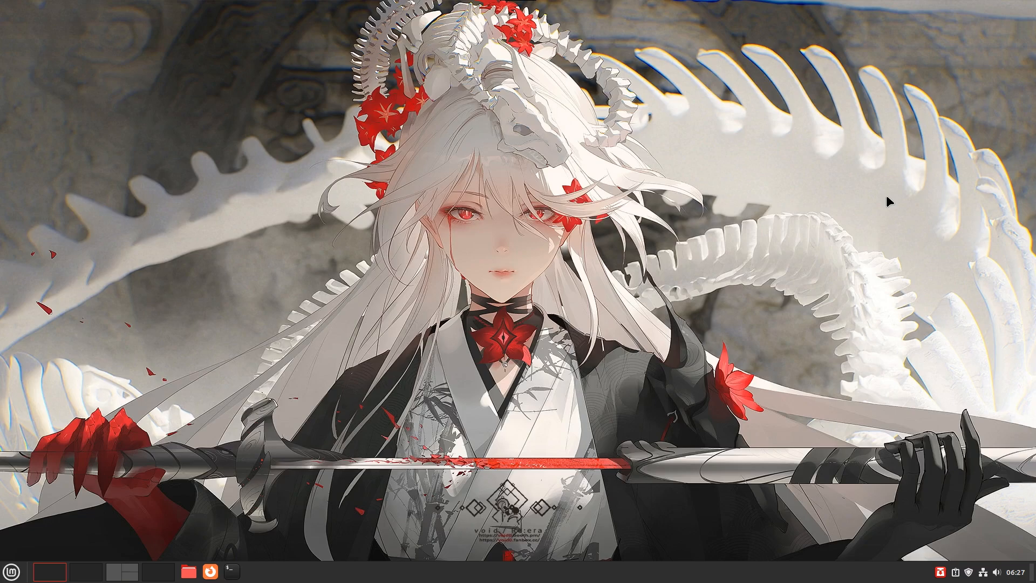
mouse_move(777, 5)
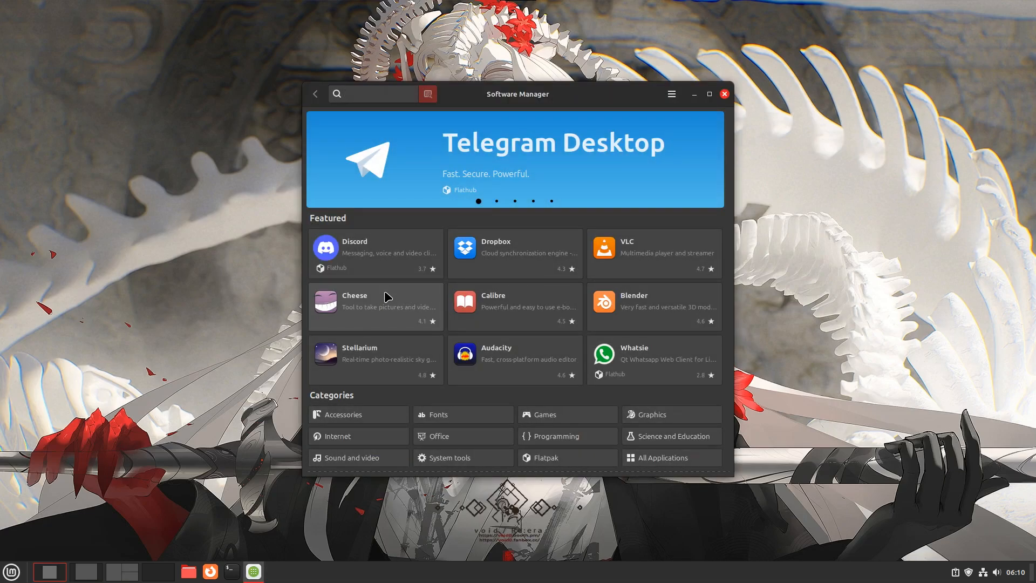
Search 'chrom', open the Chromium entry and authorize its installation.
type("chromium")
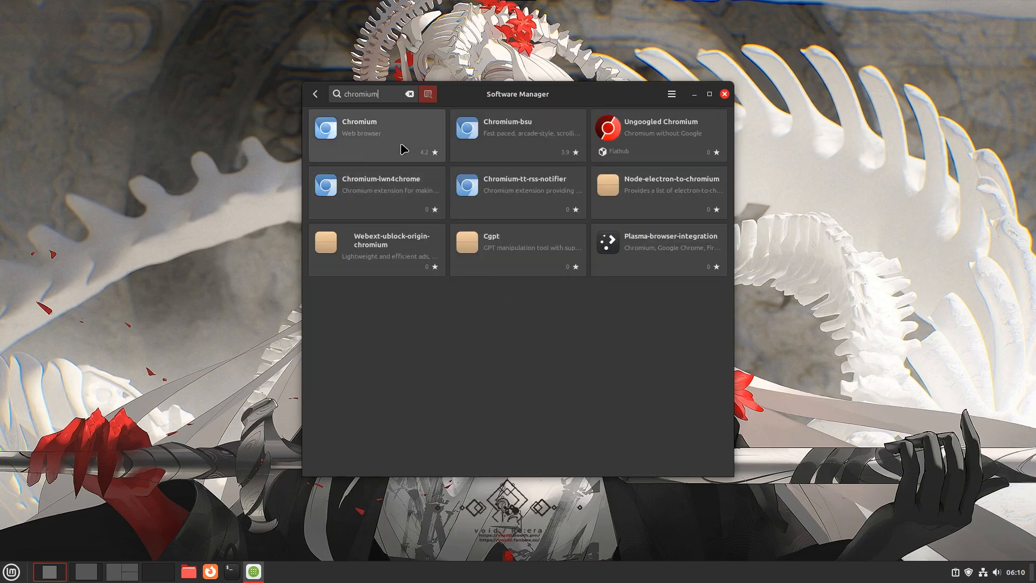
left_click(376, 135)
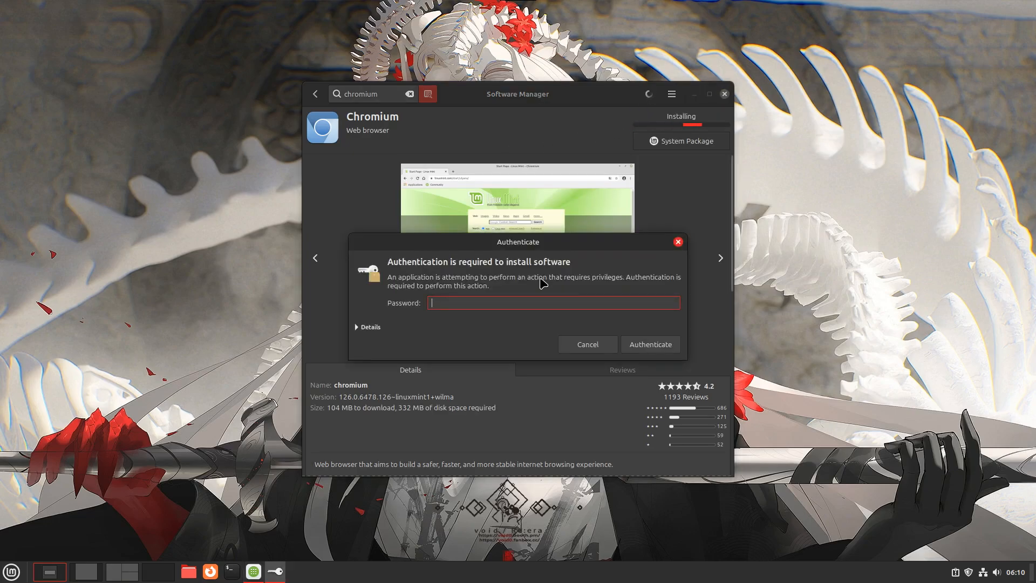
left_click(650, 344)
type("c")
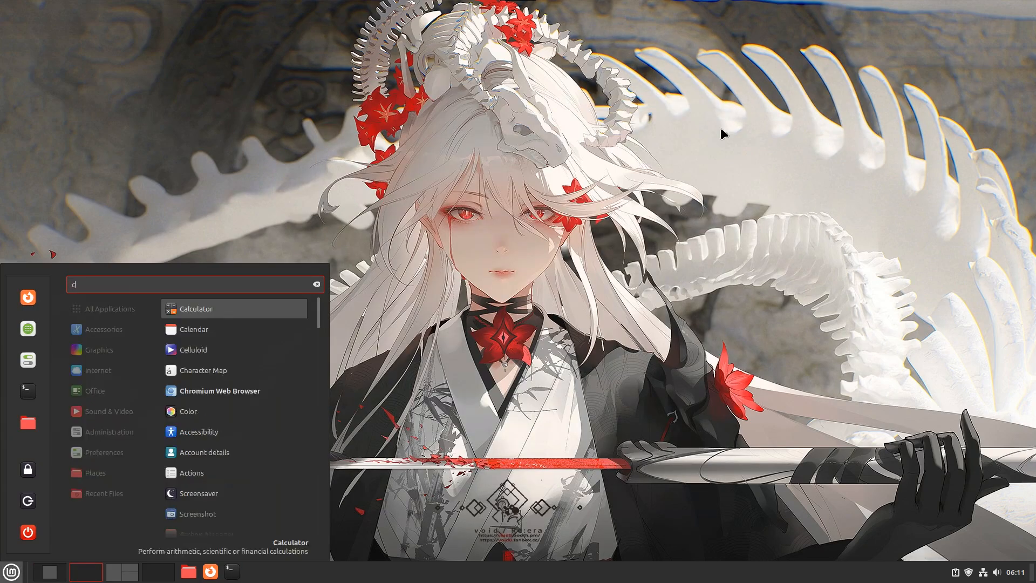
Launch Chromium to the Linux Mint start page, close it, then type 'linux' in Firefox.
left_click(219, 391)
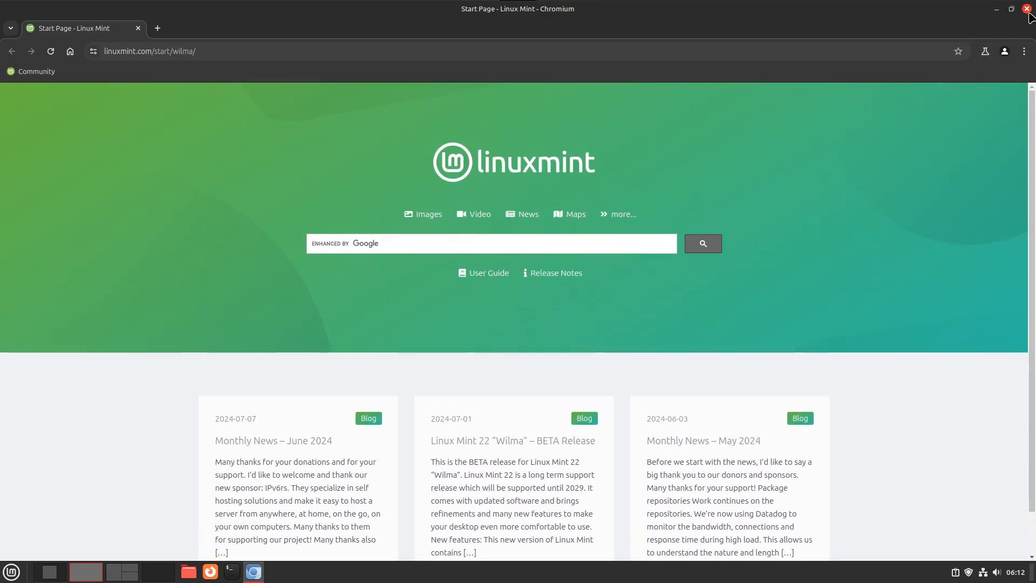
left_click(1027, 8)
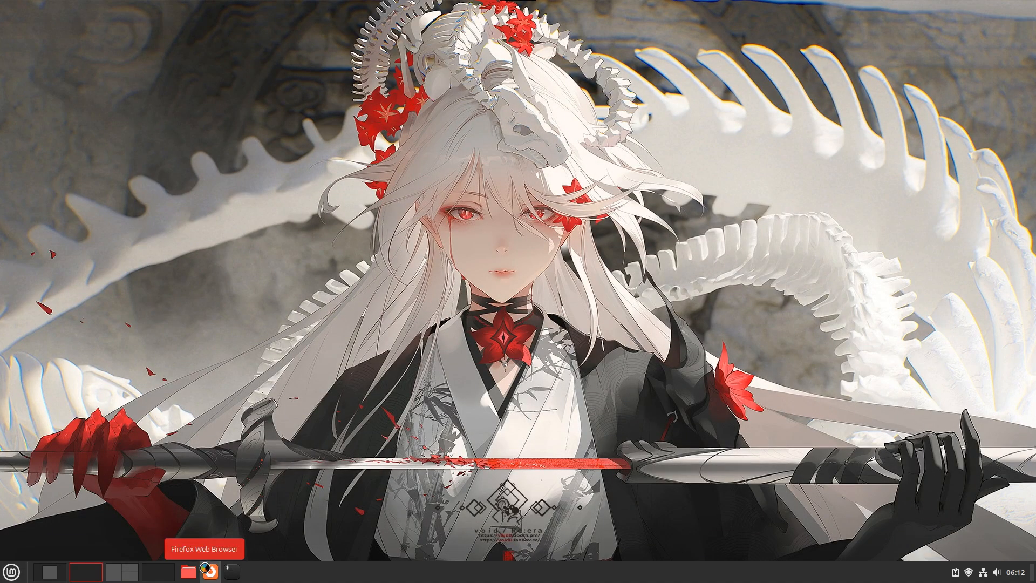
left_click(210, 572)
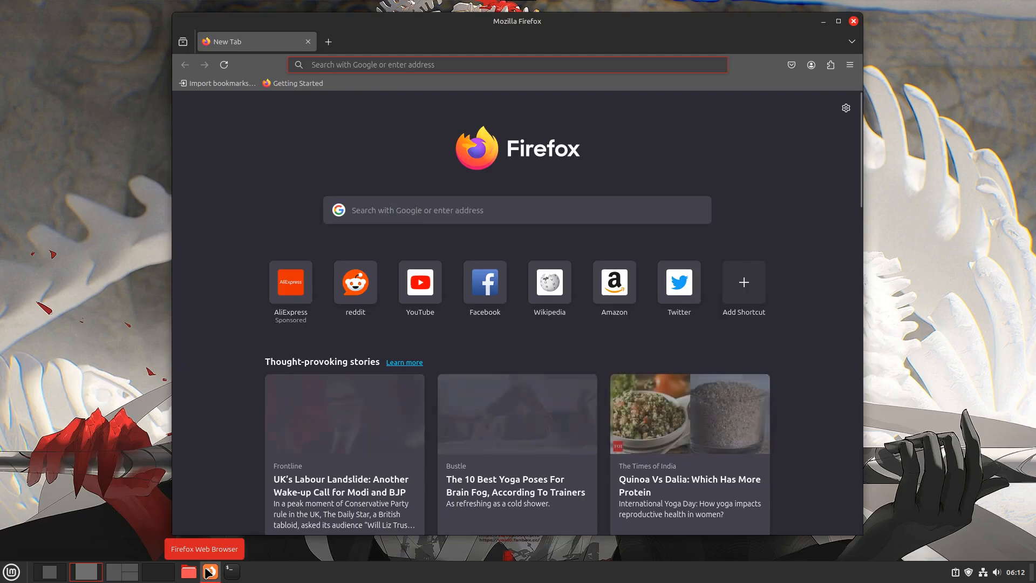
type("linux")
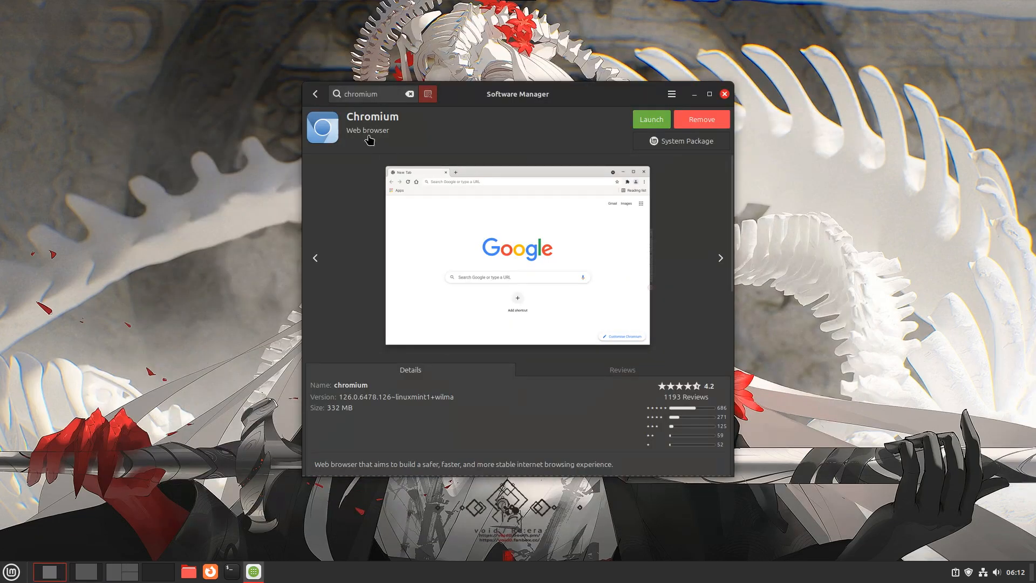
Look up VLC, steam, disc, spotify and gimp in Software Manager.
left_click(315, 94)
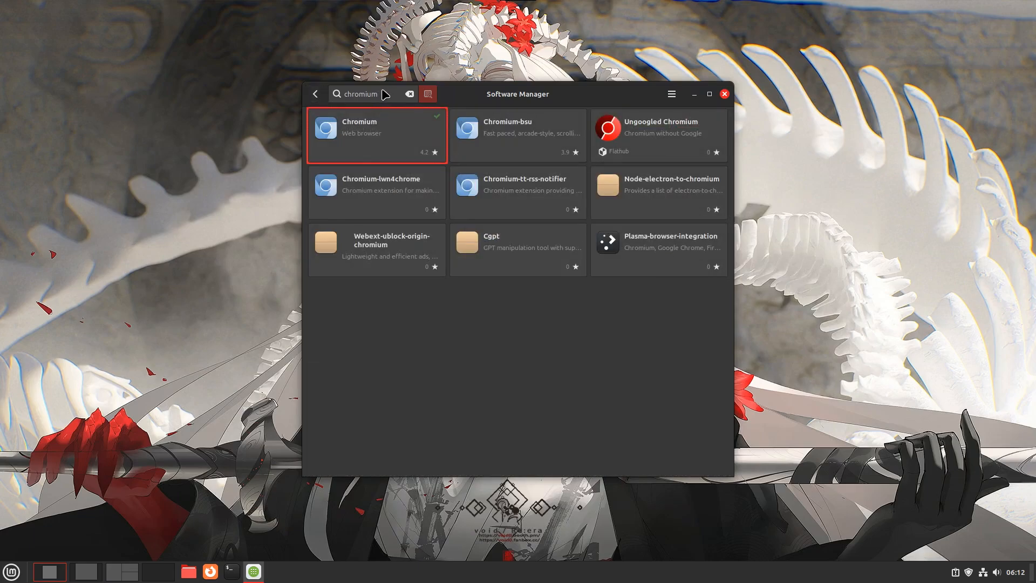
type("vlc")
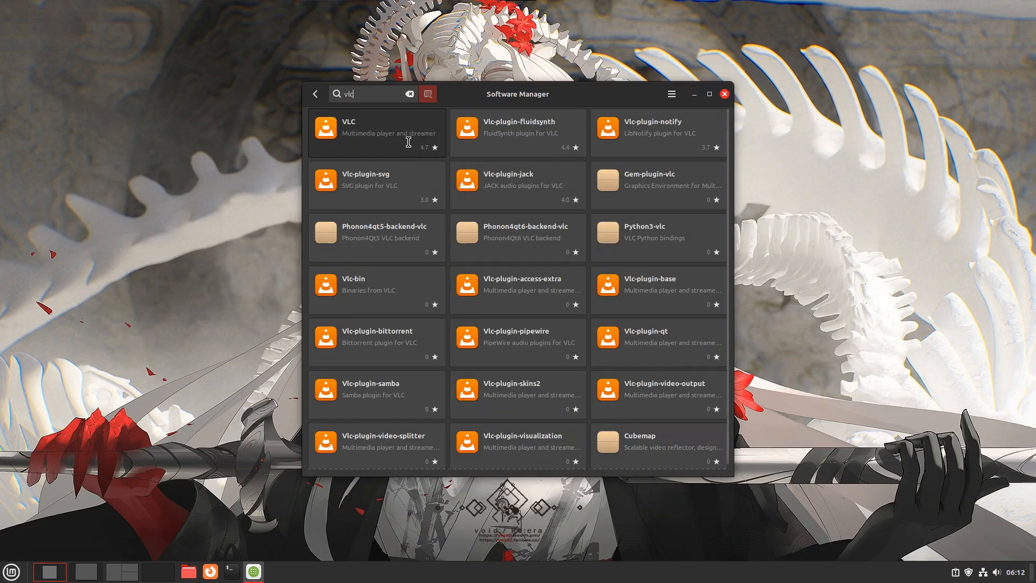
left_click(376, 132)
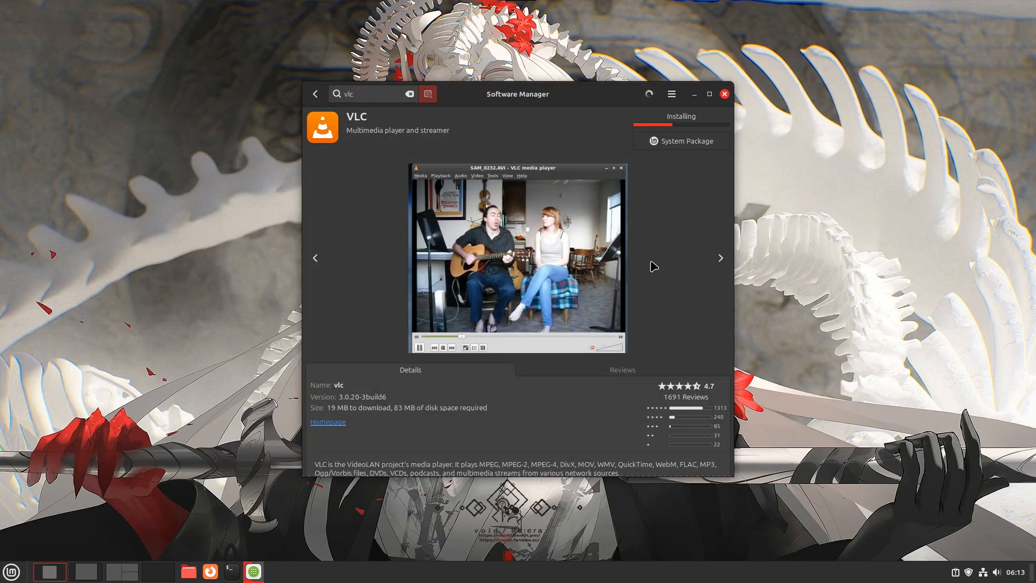
type("steam")
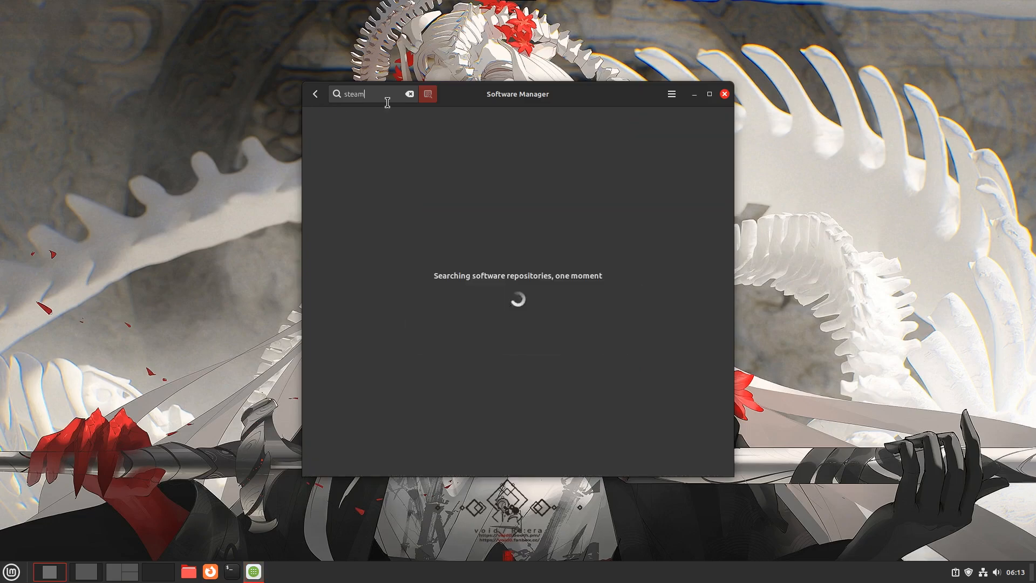
type("disc")
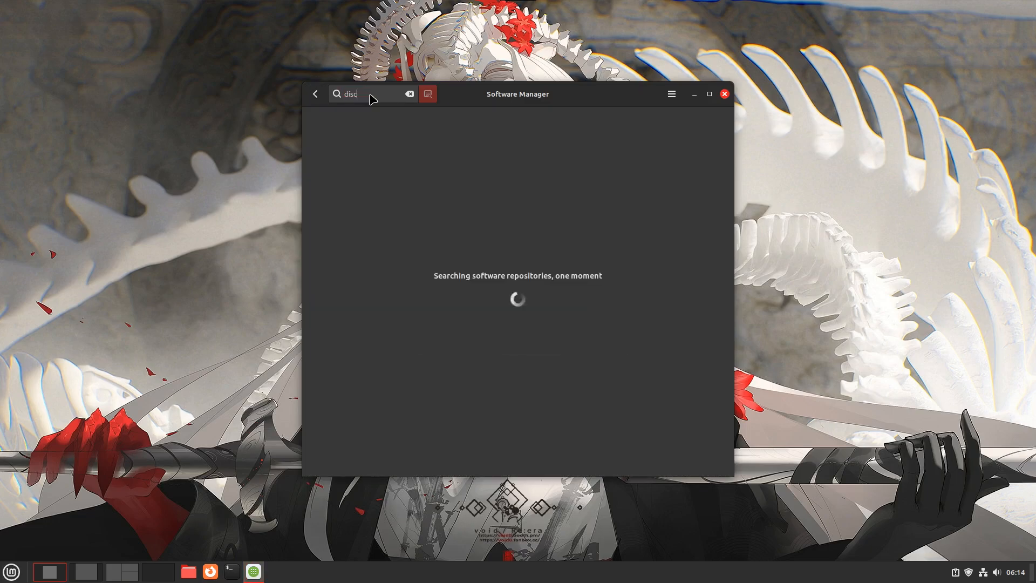
type("spotify")
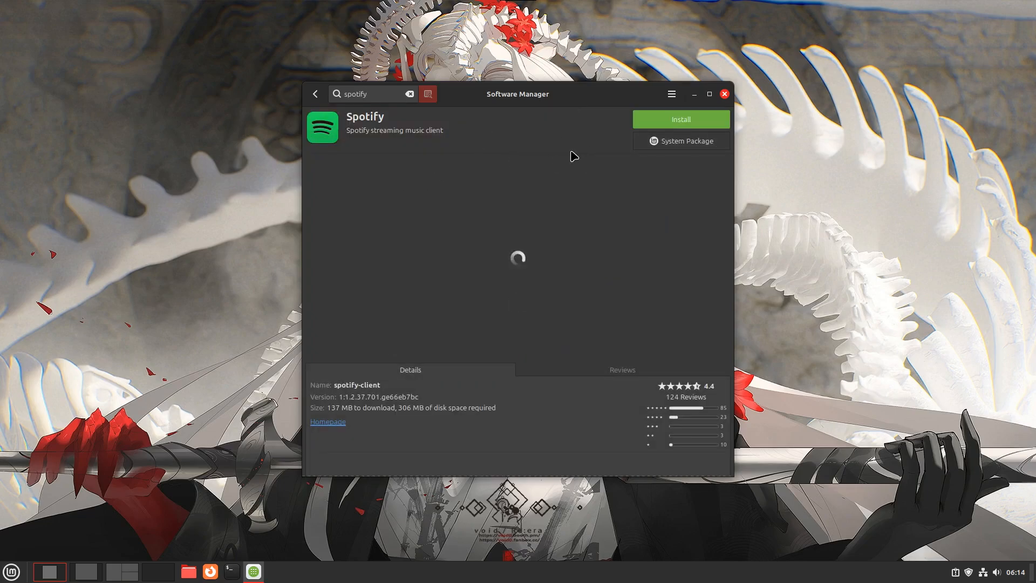
type("gimp")
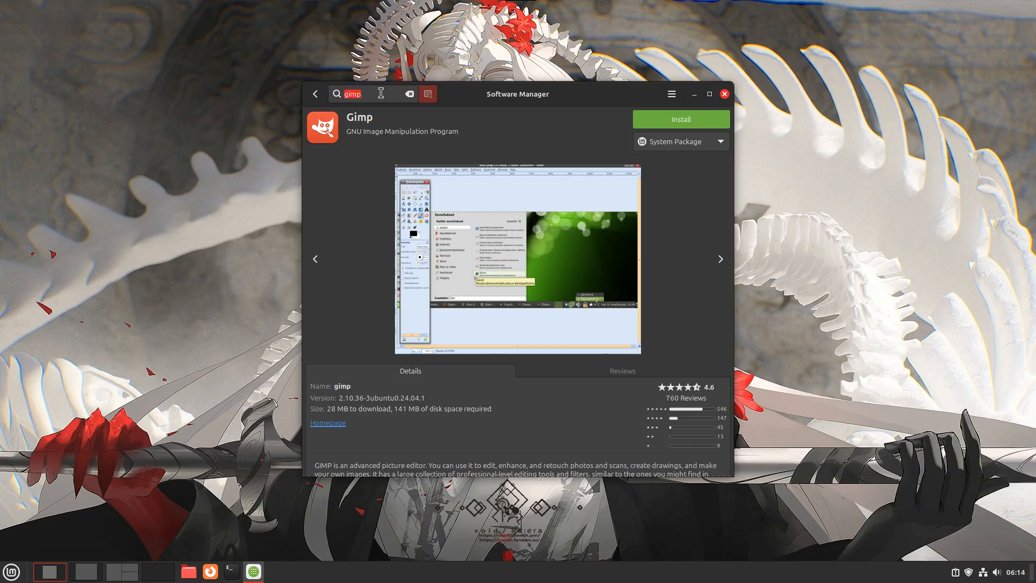
Find the Flathub Kdenlive entry and install it.
type("kdenlive")
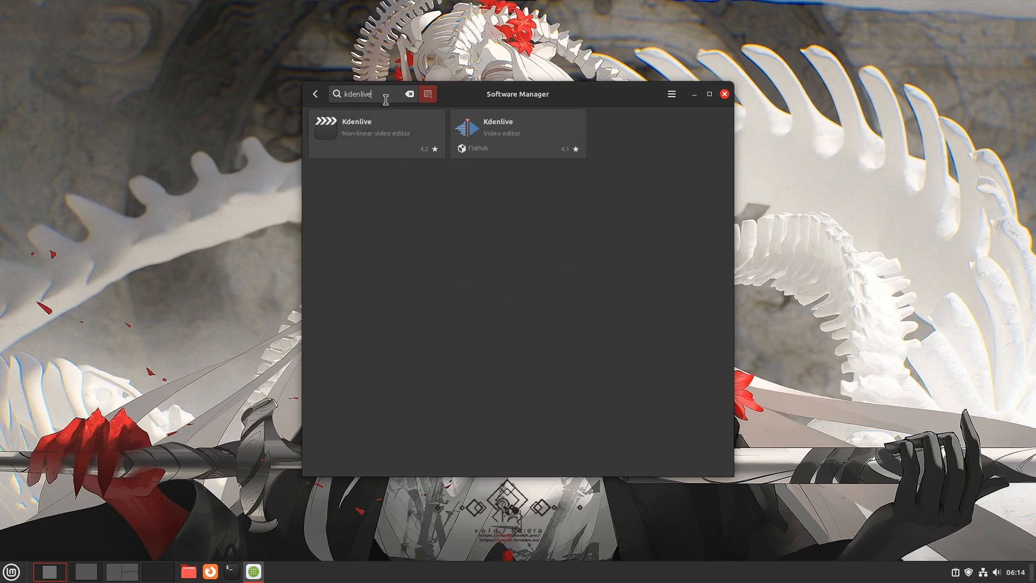
mouse_move(489, 141)
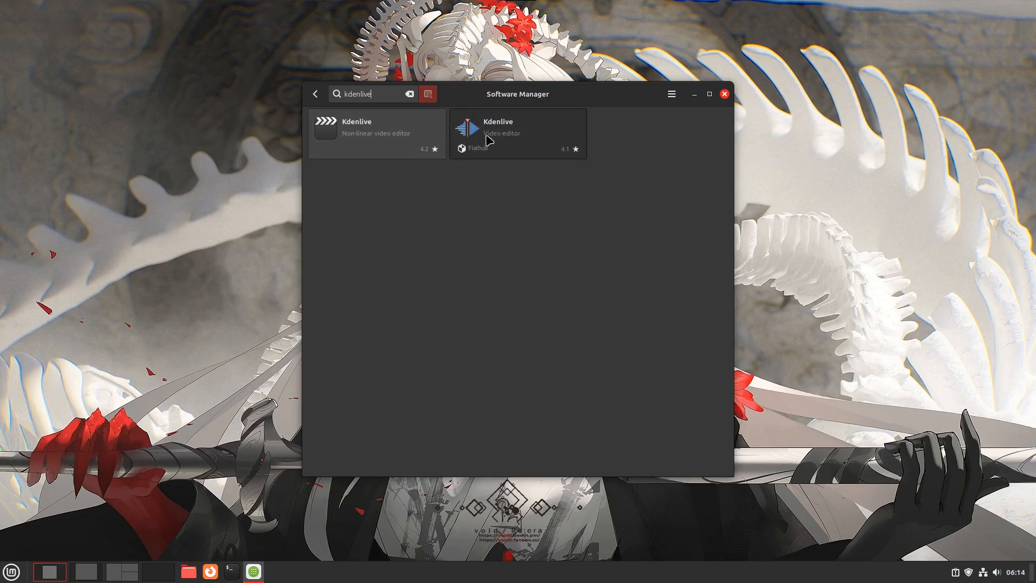
left_click(490, 134)
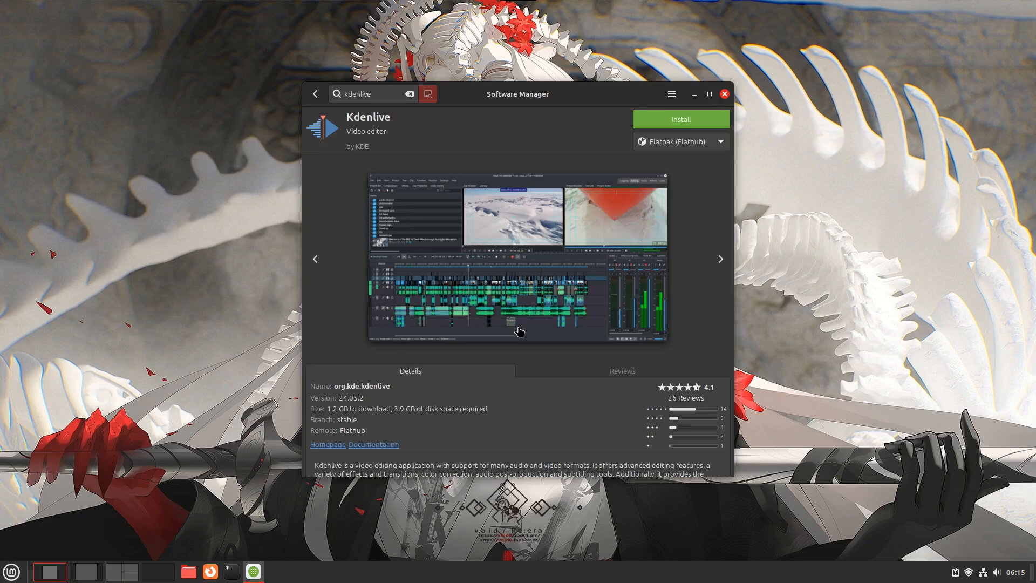
left_click(725, 93)
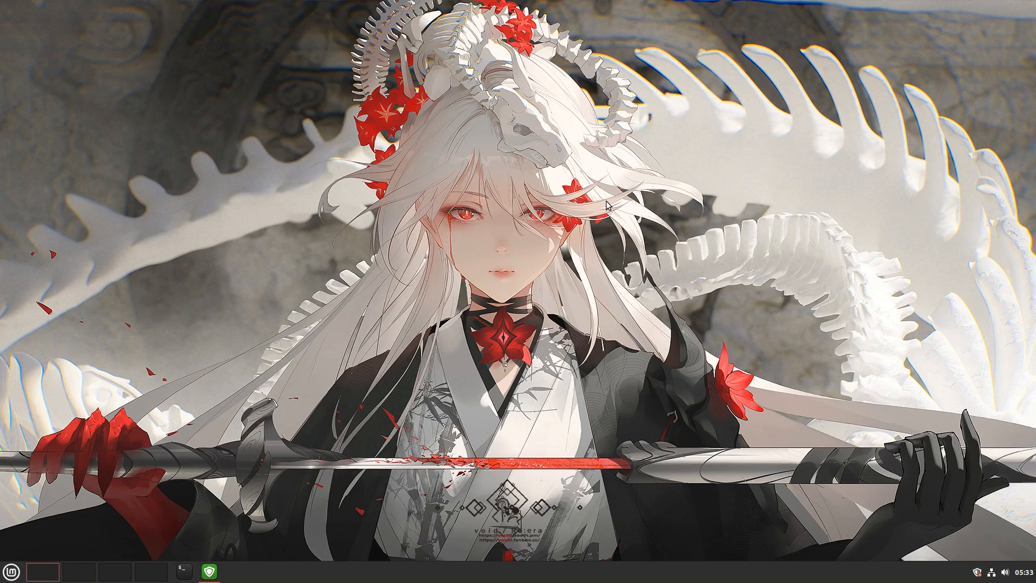
mouse_move(756, 167)
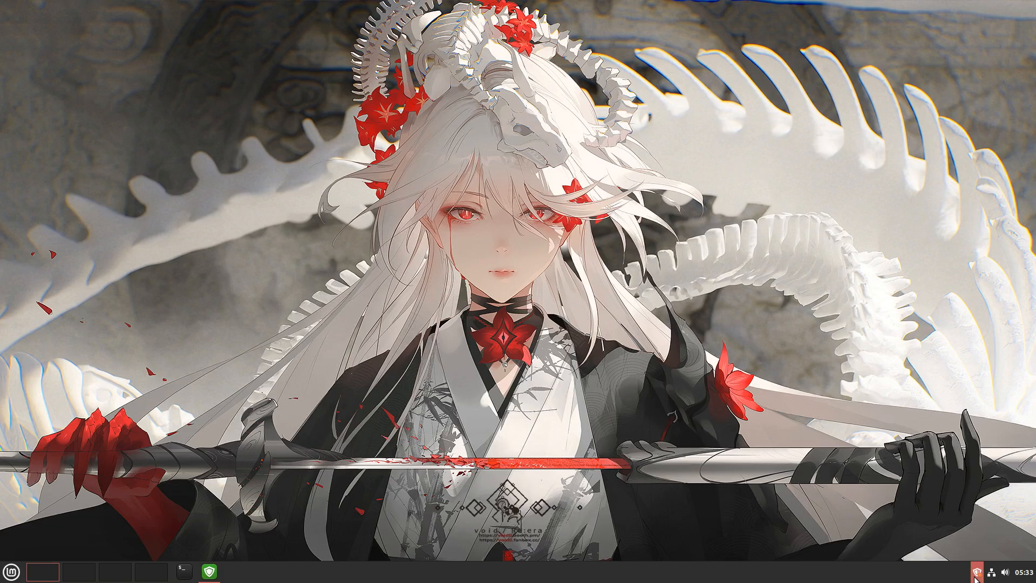
Open Update Manager from the tray, reposition it, and install all 285 updates.
left_click(977, 569)
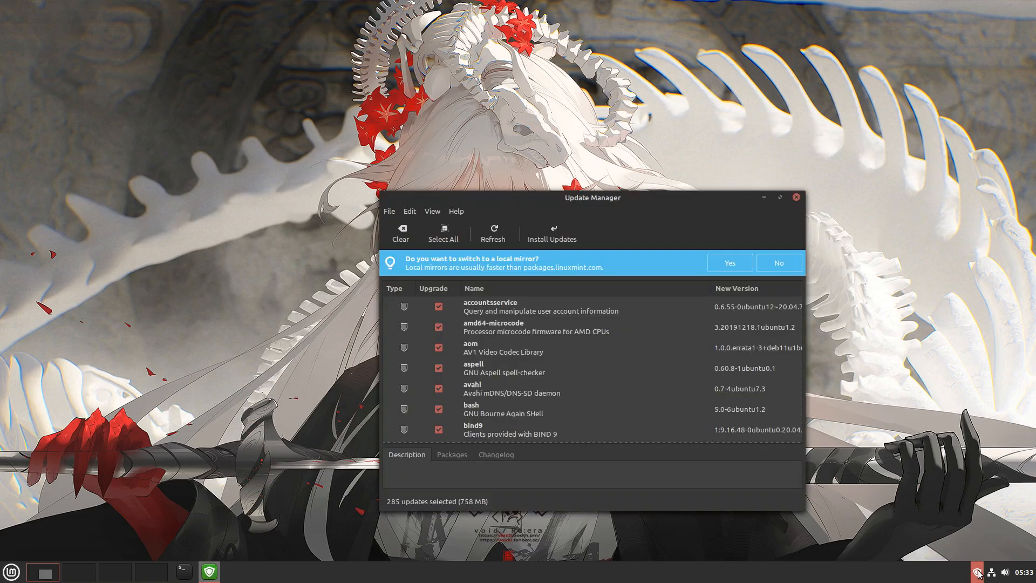
left_click_drag(592, 197, 528, 115)
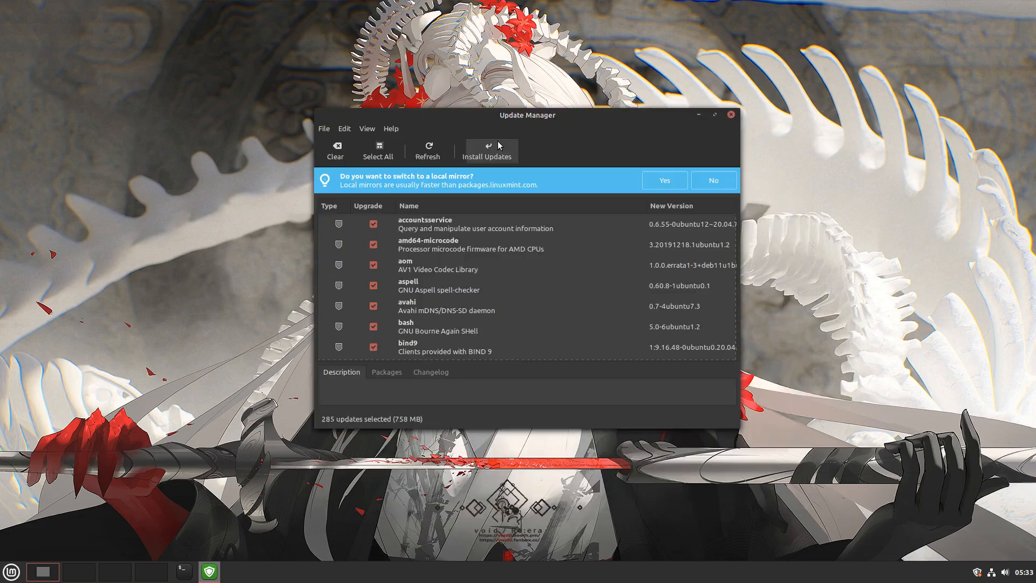
left_click(487, 147)
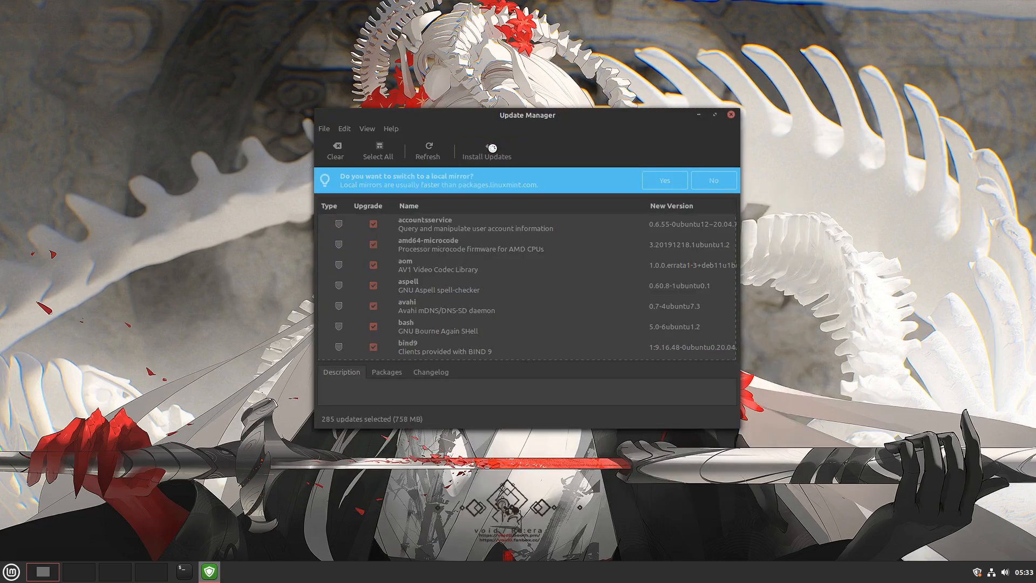
left_click(487, 150)
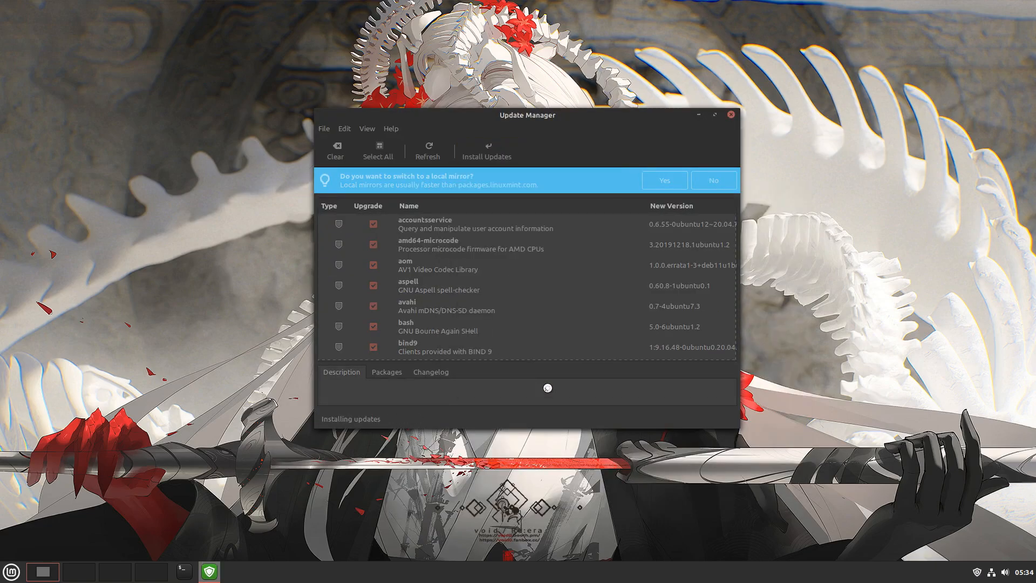
left_click(487, 151)
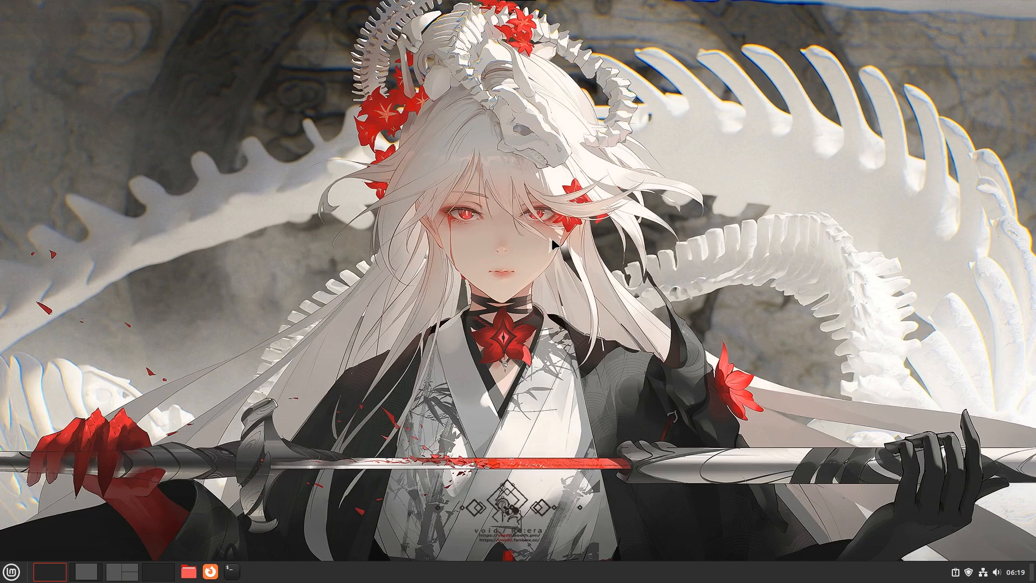
Launch Timeshift with administrator authentication and begin creating the first snapshot.
left_click(10, 569)
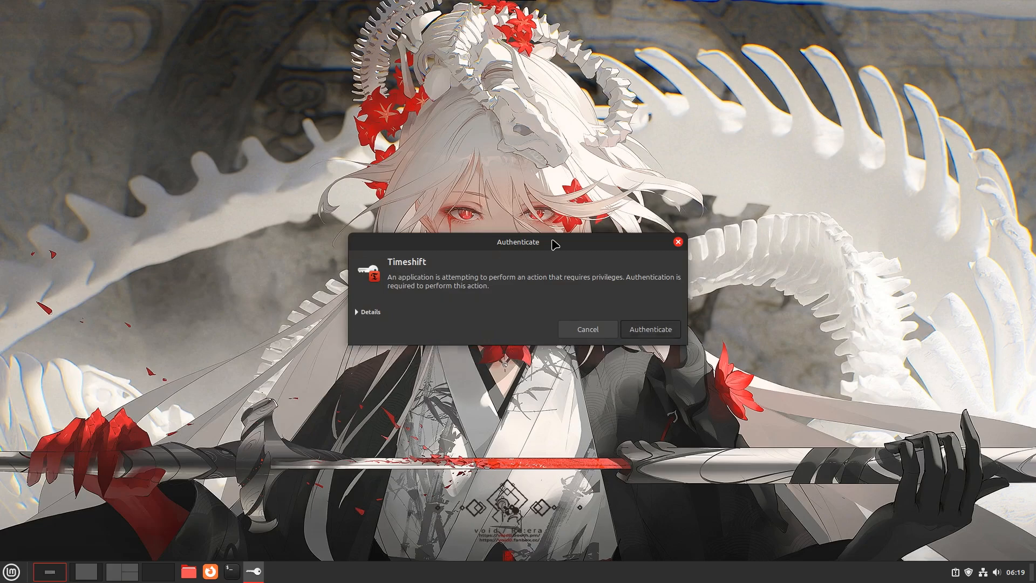
left_click(650, 329)
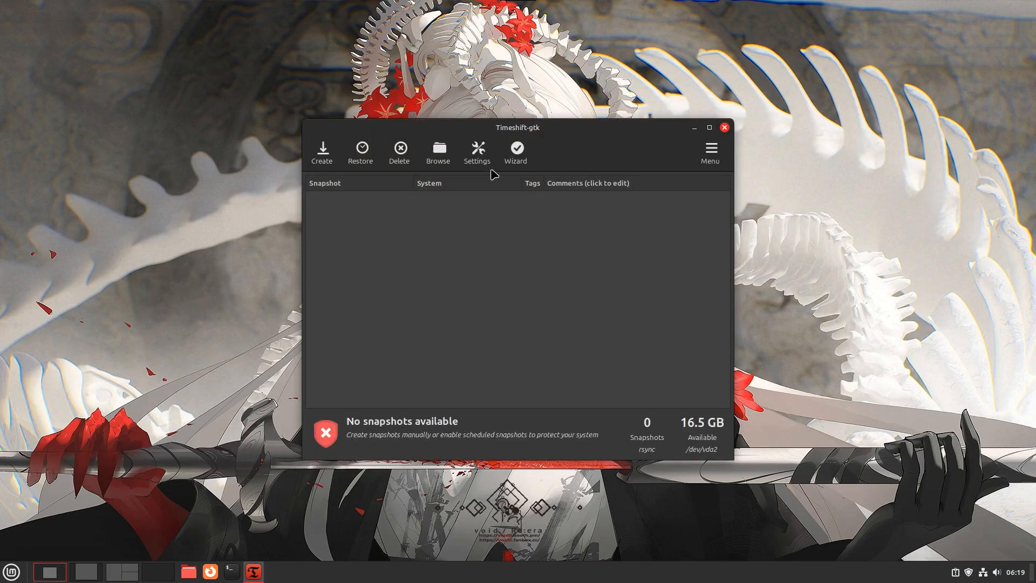
mouse_move(334, 167)
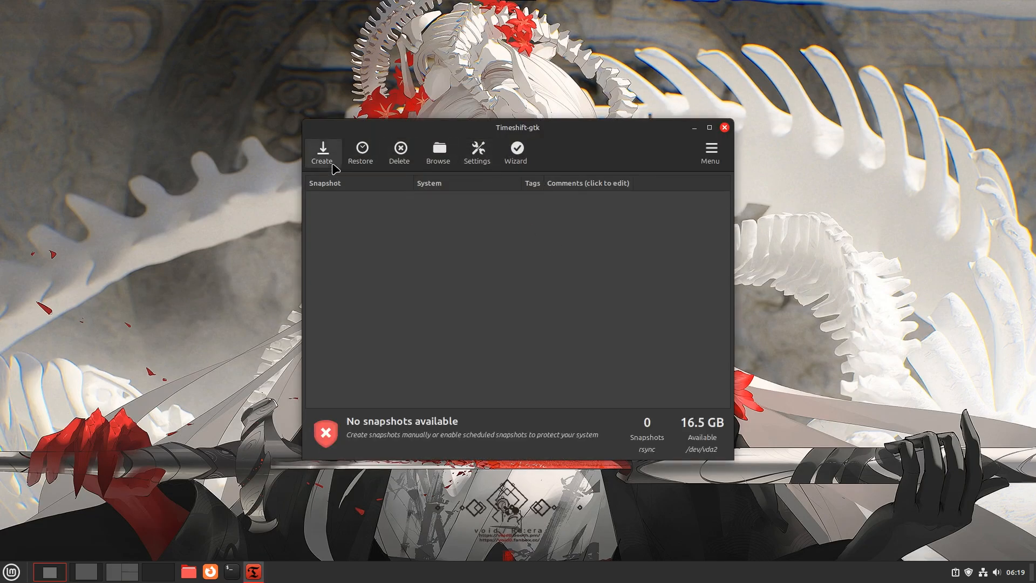
left_click(322, 153)
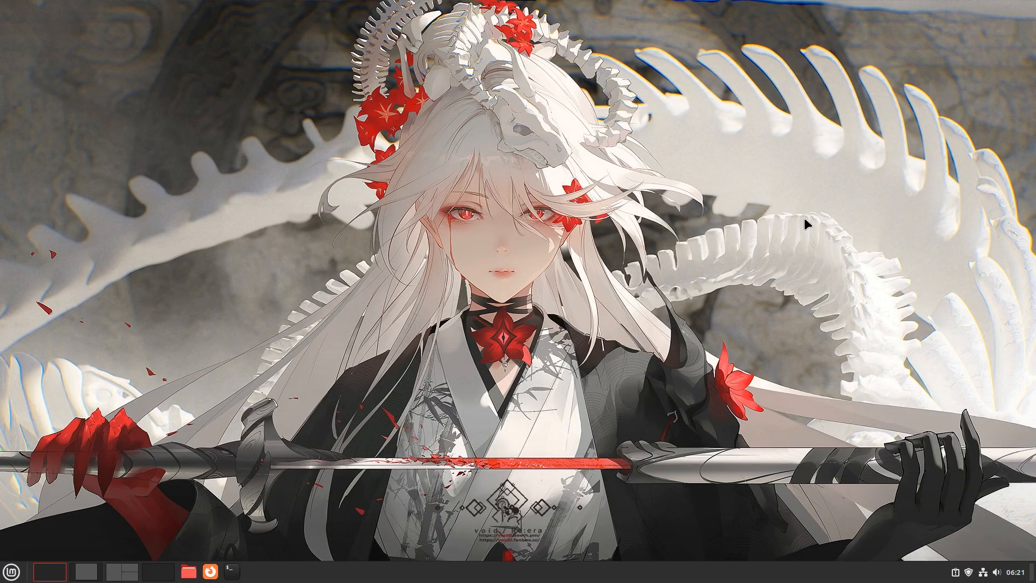
Close Firefox and launch Chromium from a 'chro' menu search.
left_click(85, 572)
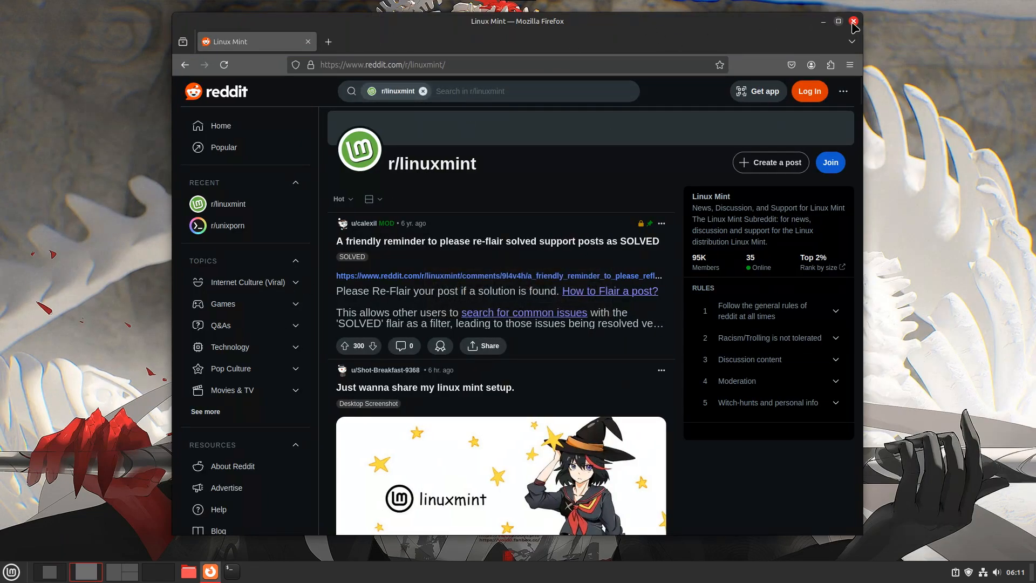
left_click(854, 21)
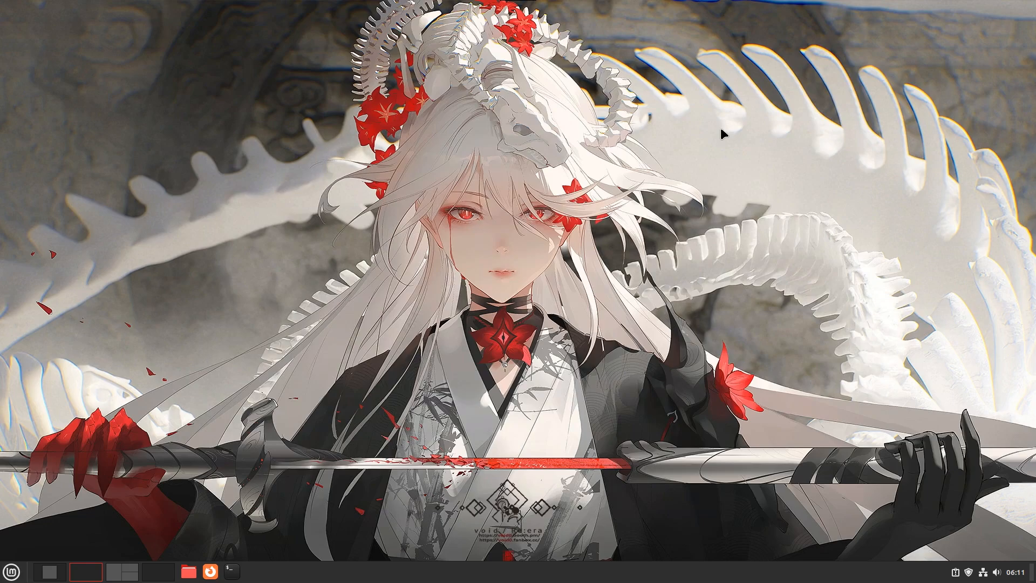
type("chro")
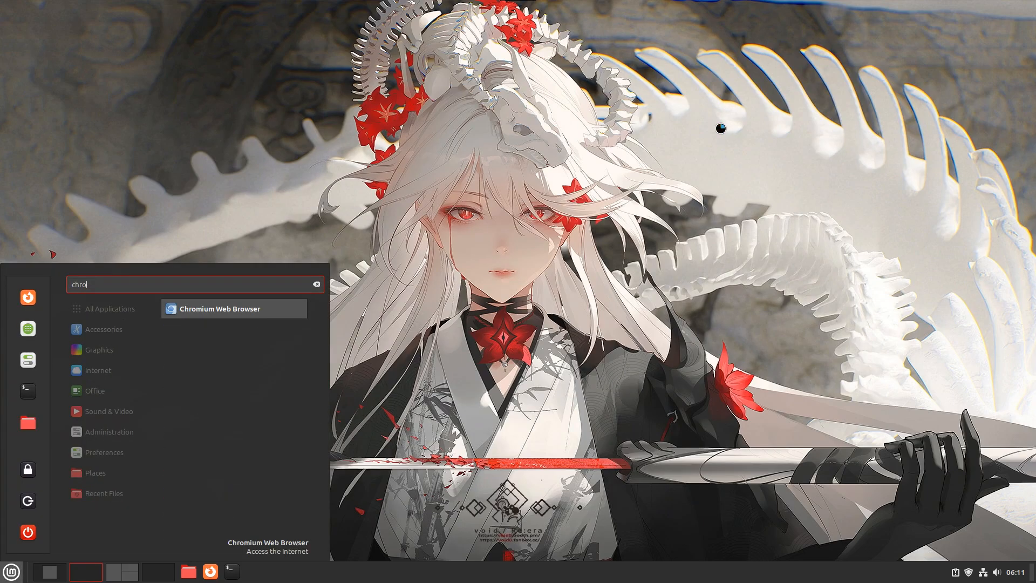
left_click(233, 309)
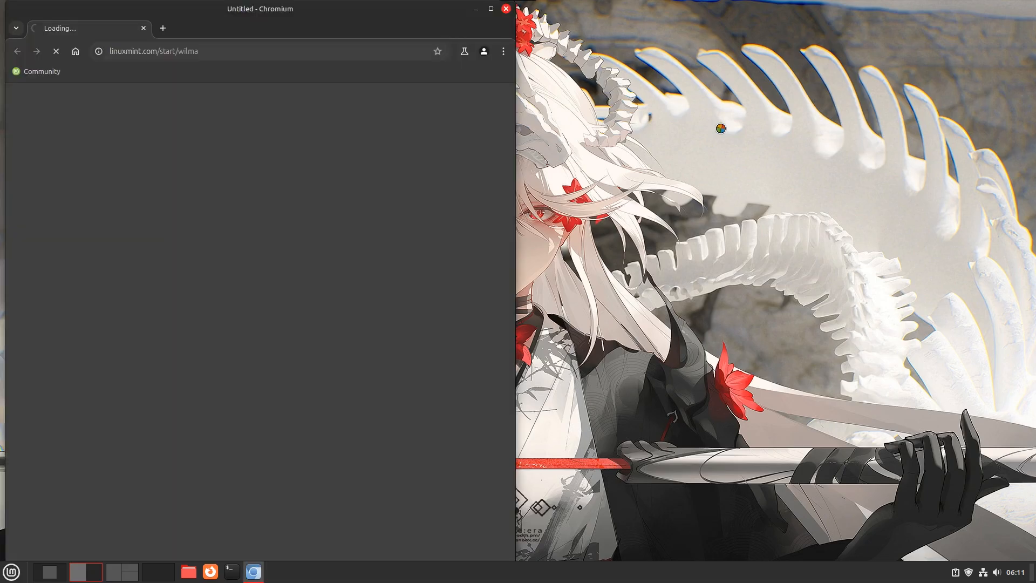
Open Firewall Configuration, authenticate, switch the firewall on, and close its window.
left_click(9, 570)
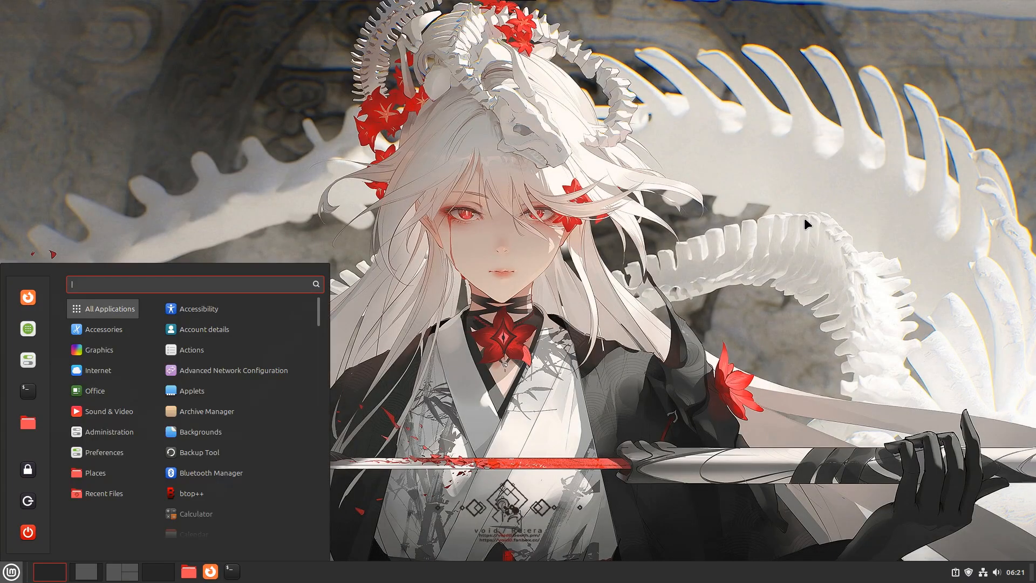
type("firel")
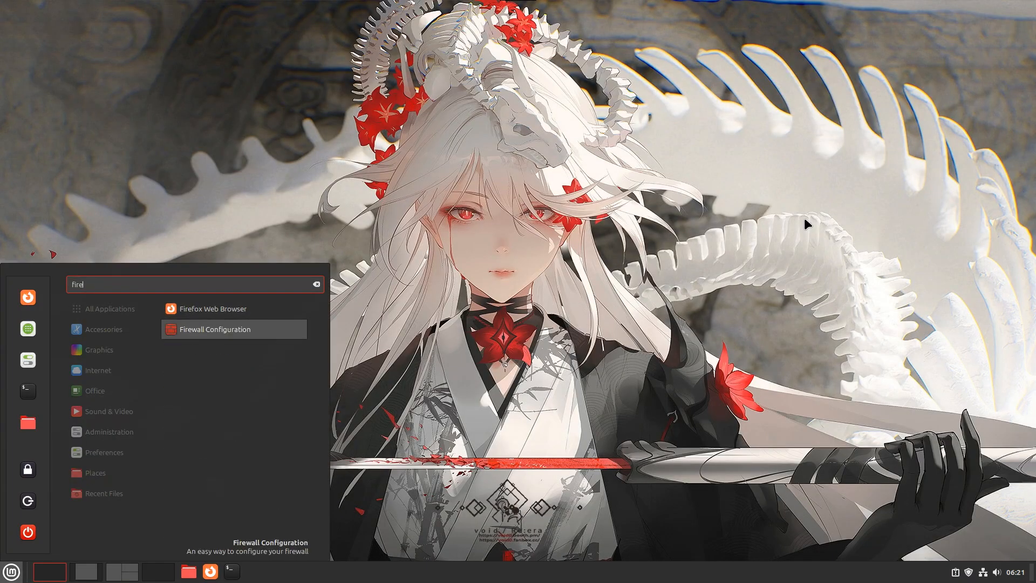
left_click(215, 329)
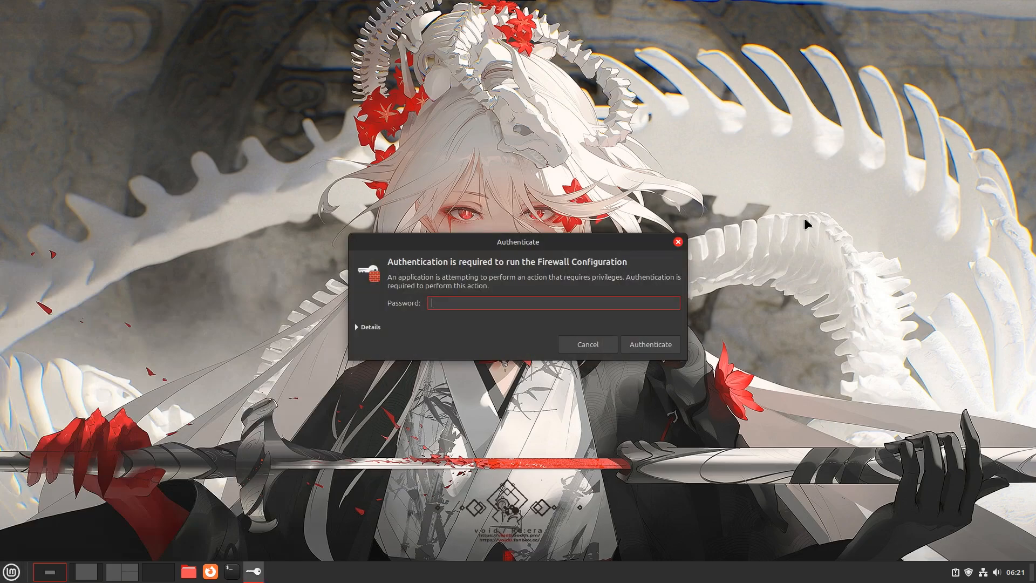
left_click(588, 344)
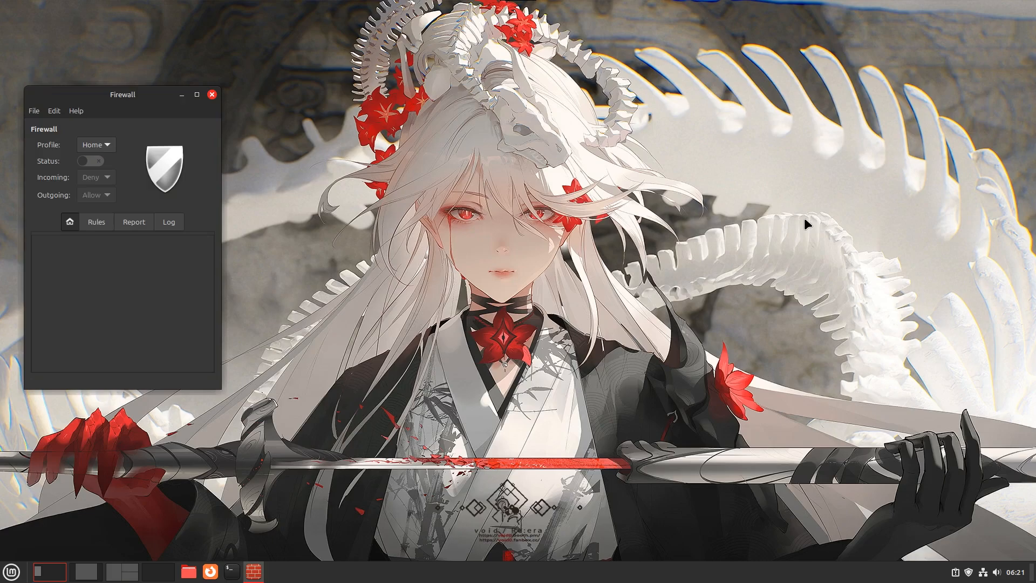
left_click(70, 222)
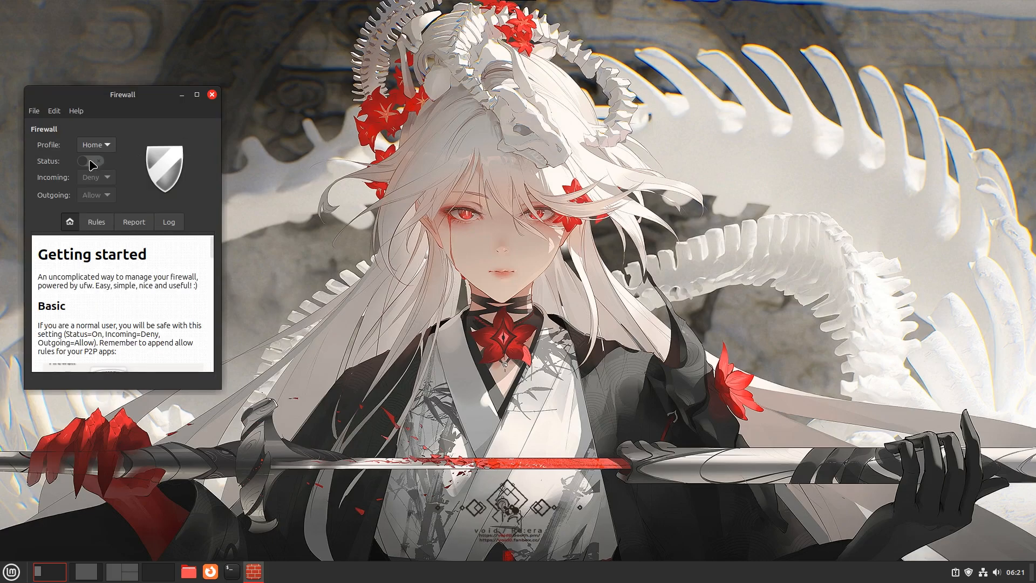
left_click(90, 161)
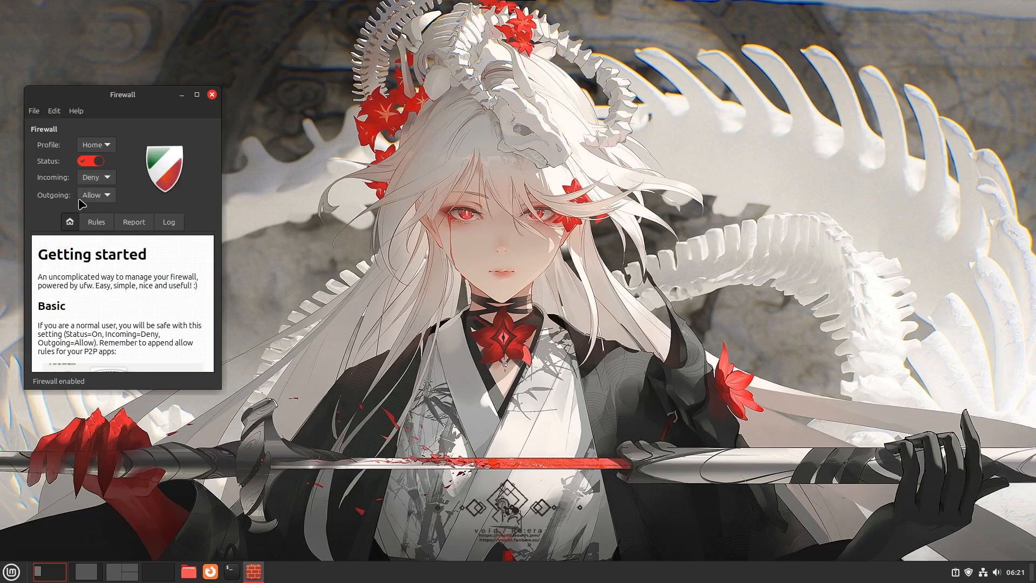
mouse_move(216, 103)
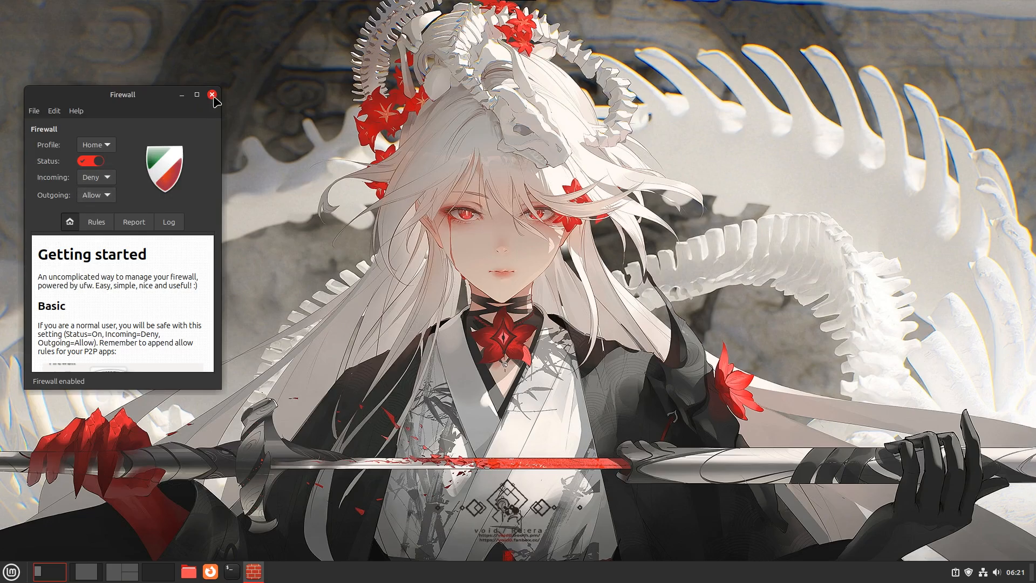
left_click(212, 95)
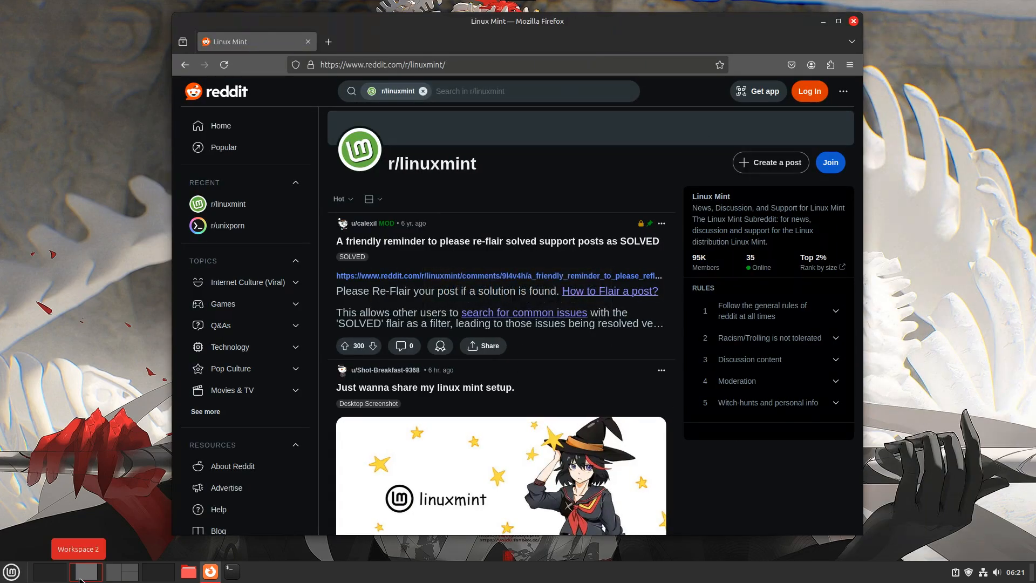
mouse_move(784, 83)
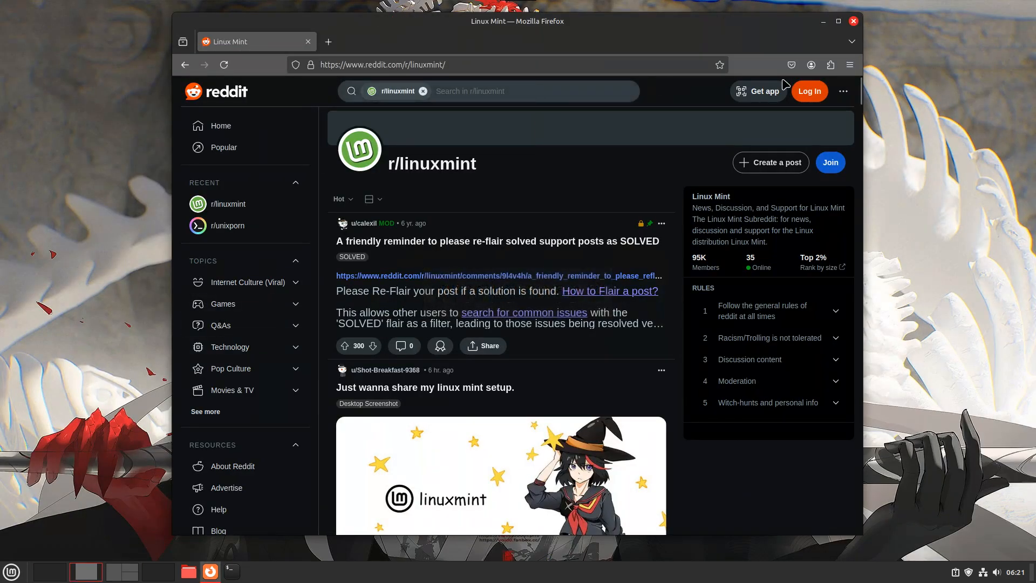
Search add-ons for 'ublock' and add uBlock Origin to Firefox, accepting its permissions.
left_click(830, 65)
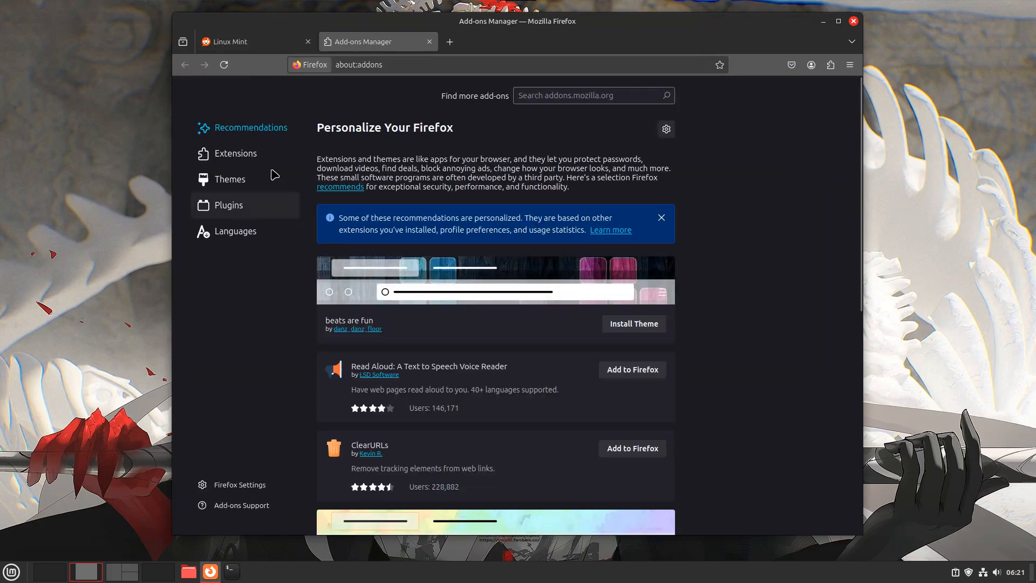
left_click(235, 153)
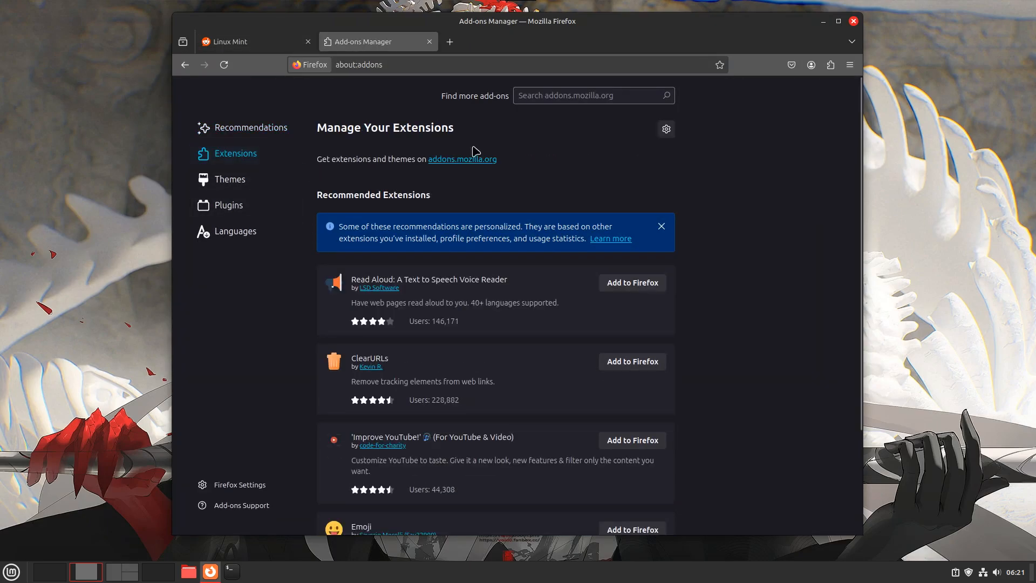
left_click(580, 95)
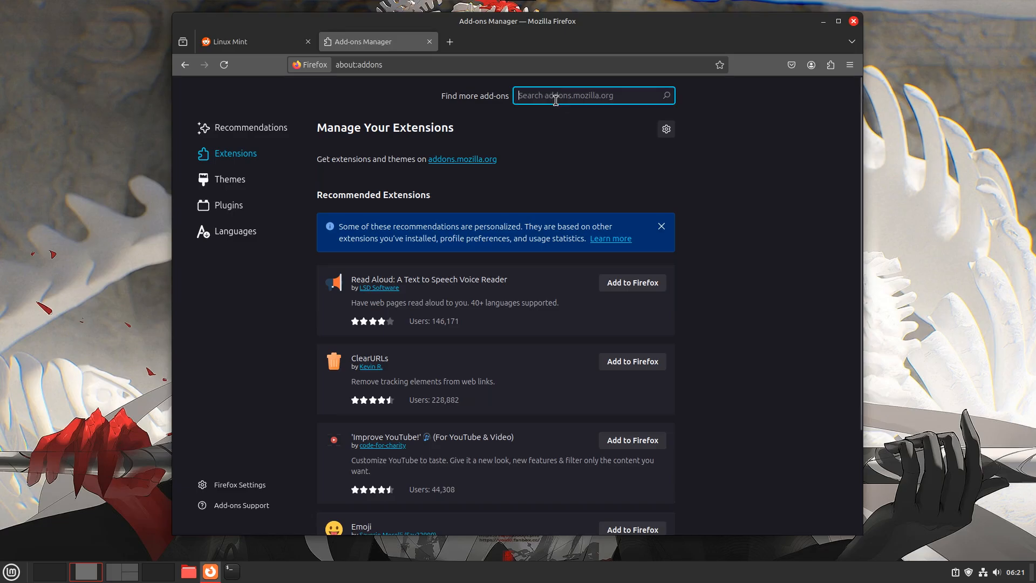
type("ublock")
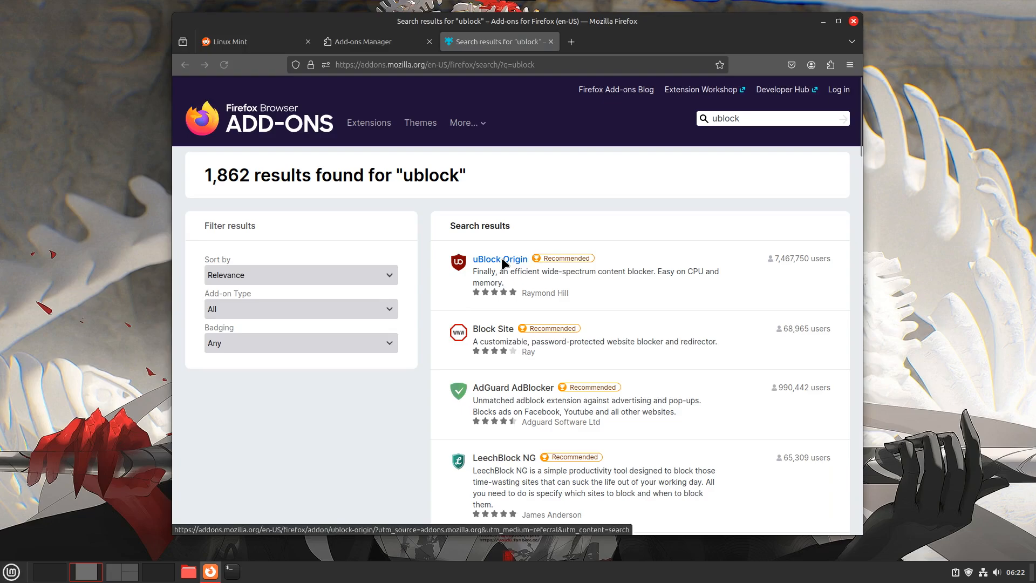
left_click(500, 259)
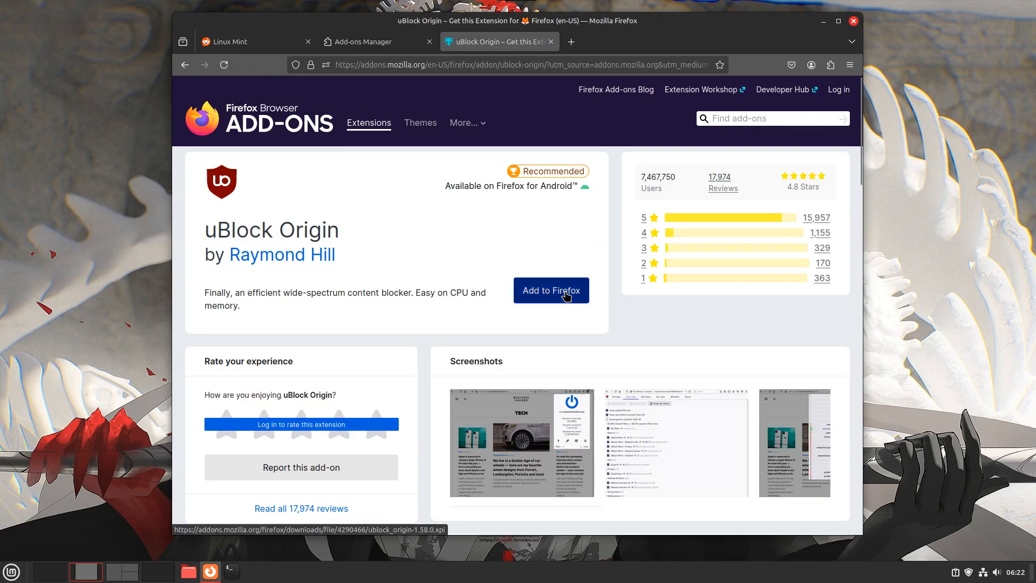
left_click(551, 291)
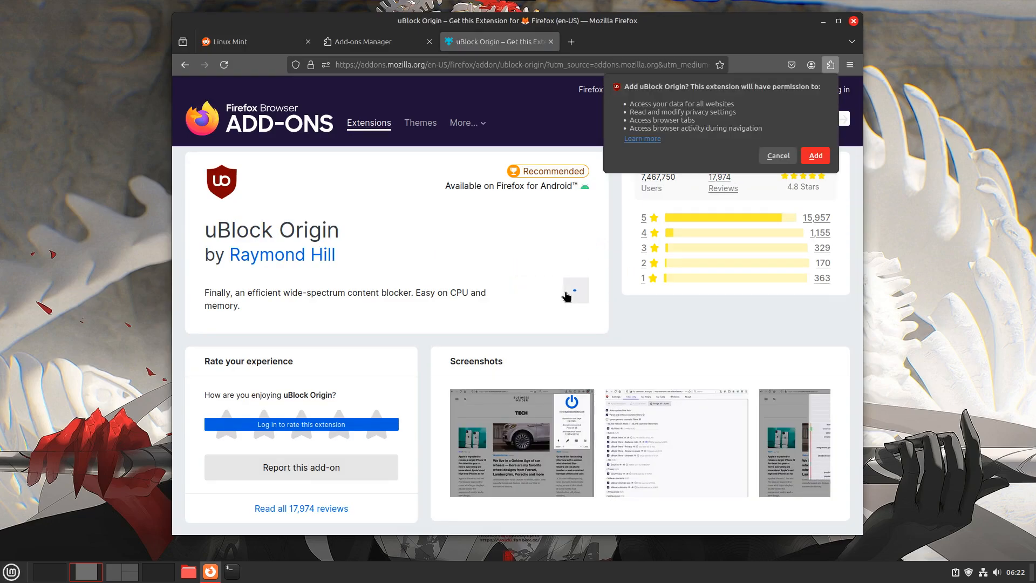
left_click(815, 156)
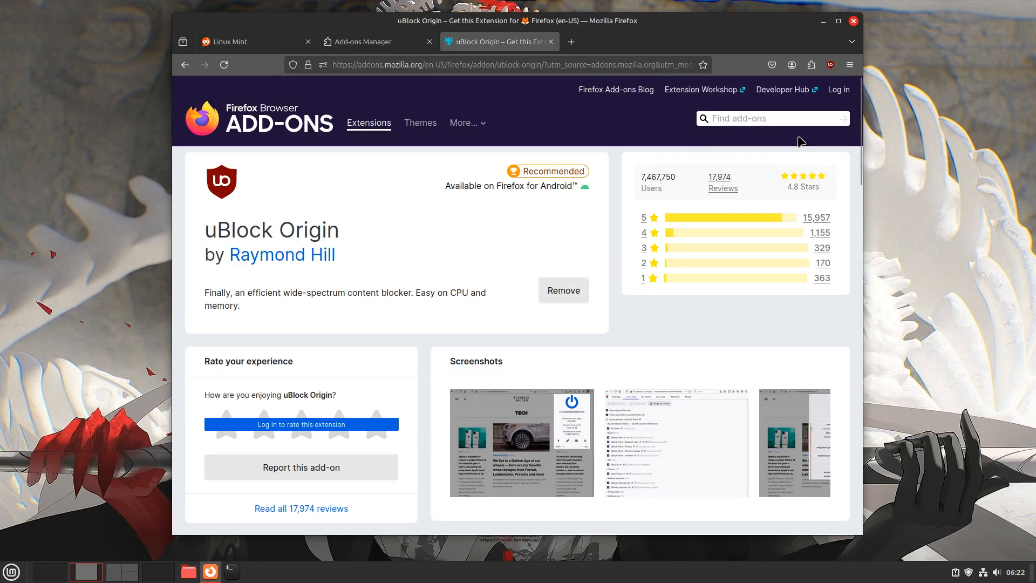
left_click(830, 64)
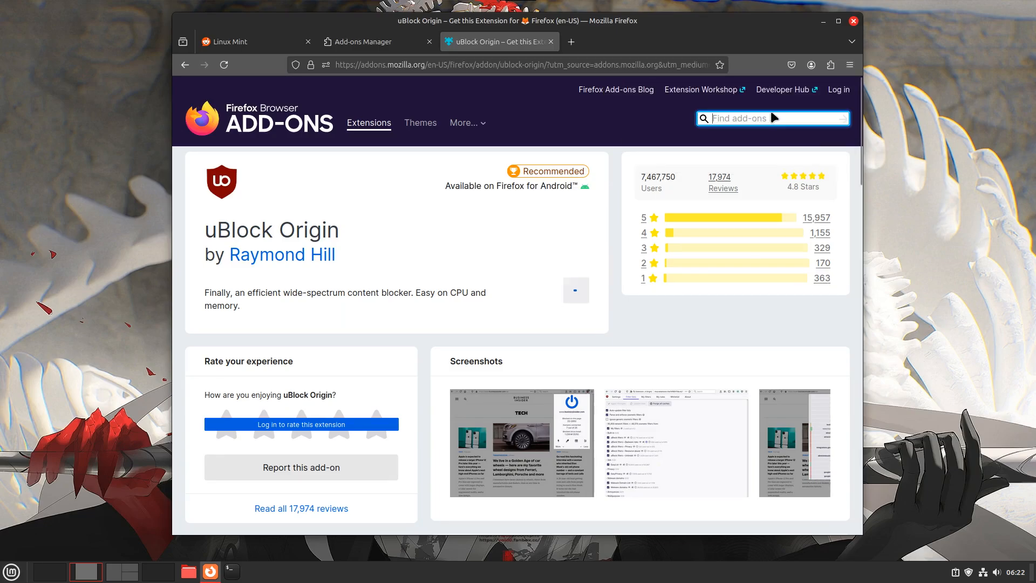
Search 'dark', add Dark Reader to Firefox, and close its help page.
type("dark")
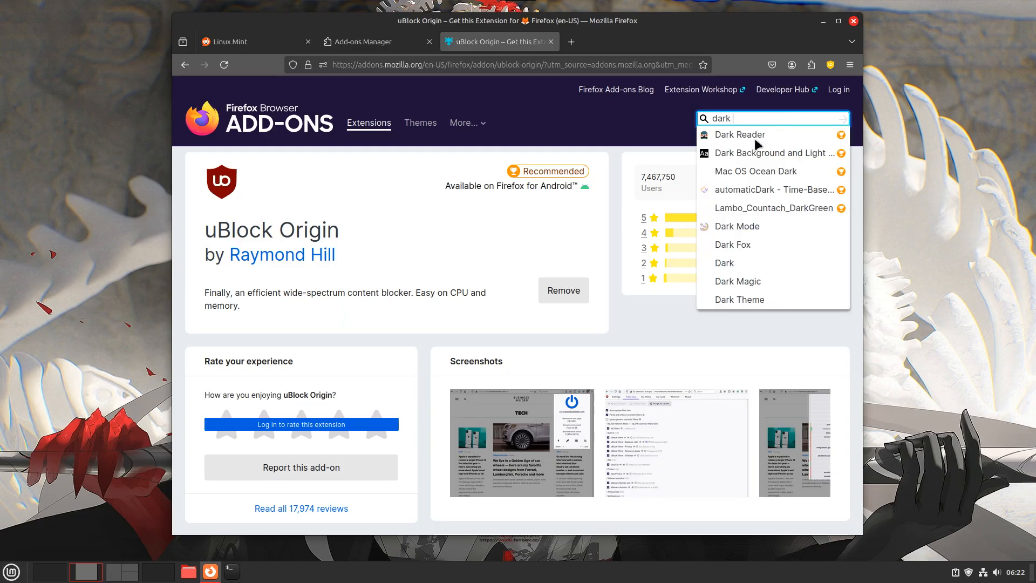
left_click(739, 134)
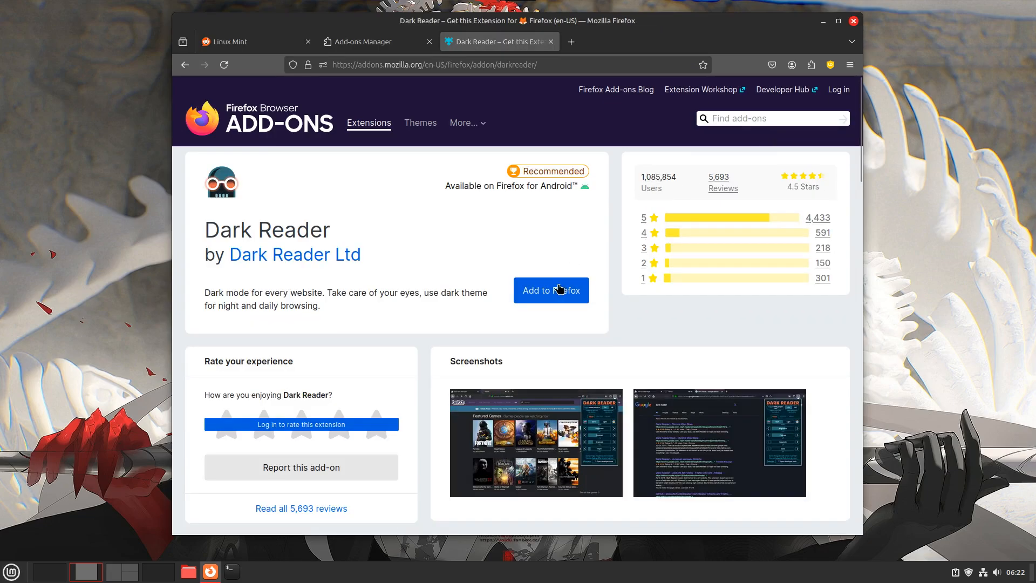
left_click(551, 290)
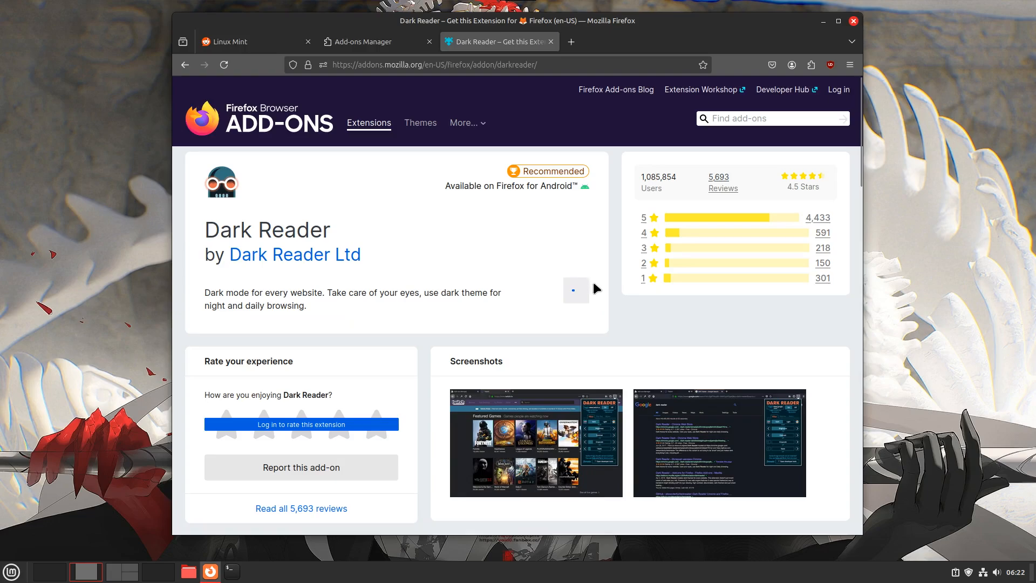
mouse_move(768, 120)
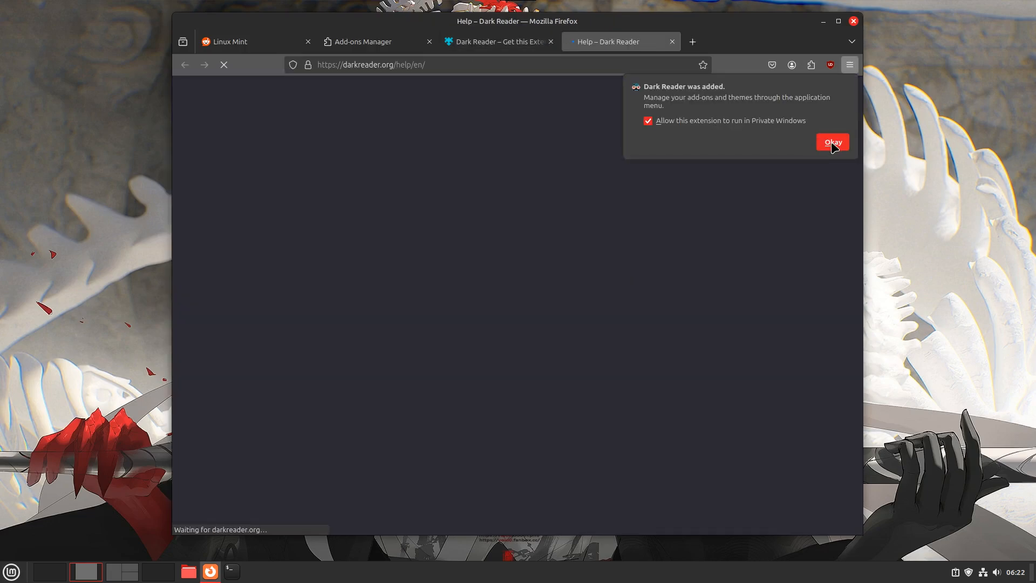
left_click(833, 141)
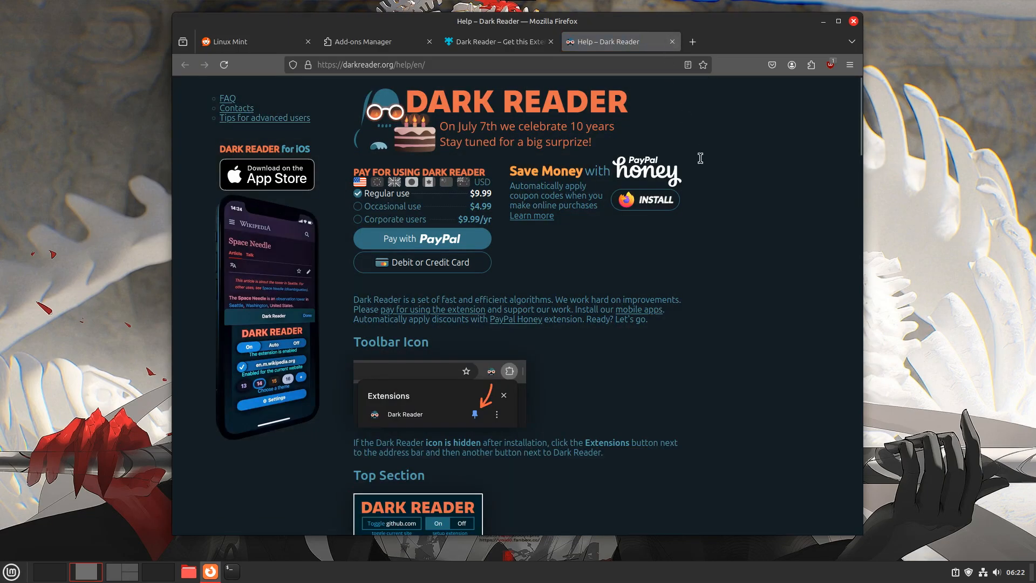
left_click(497, 42)
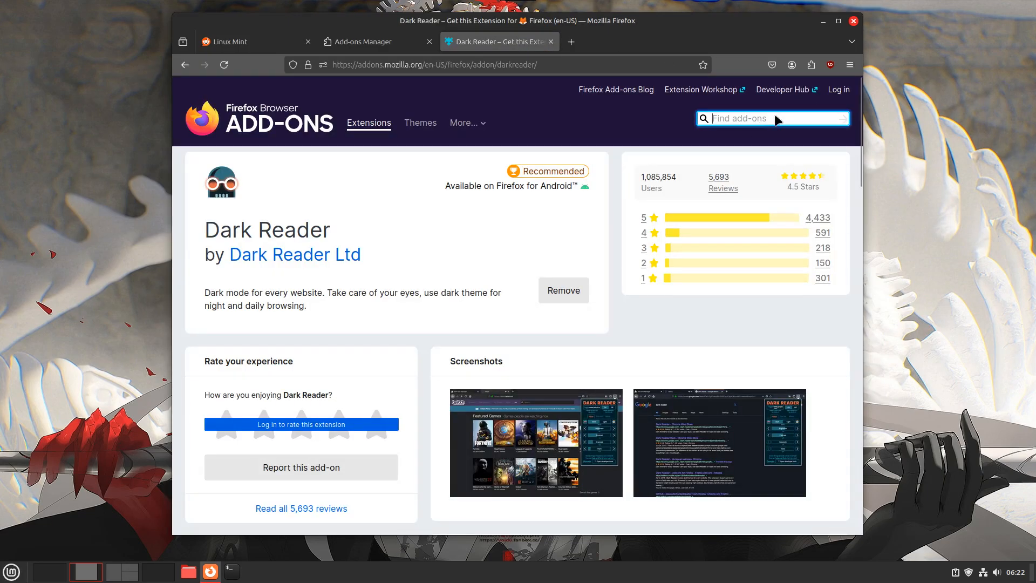
Search 'canvas' and add CanvasBlocker to Firefox, approving its permissions.
type("canvas")
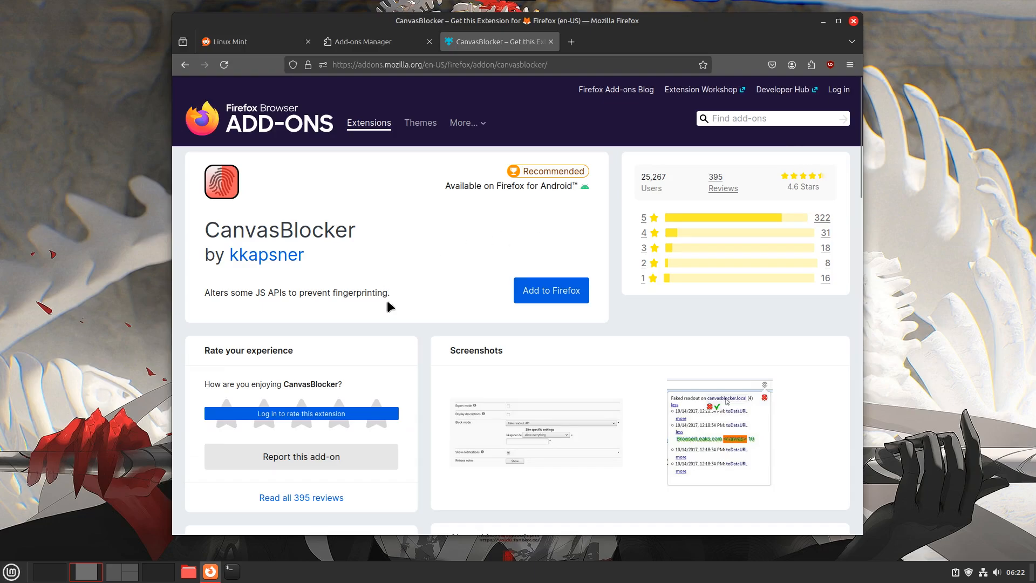
left_click(551, 291)
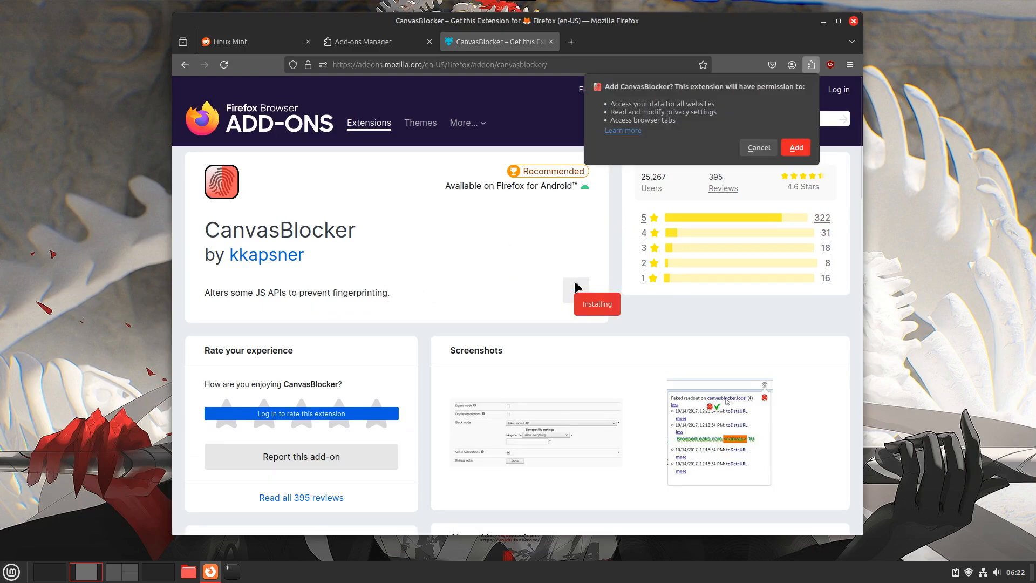
left_click(796, 148)
type("us")
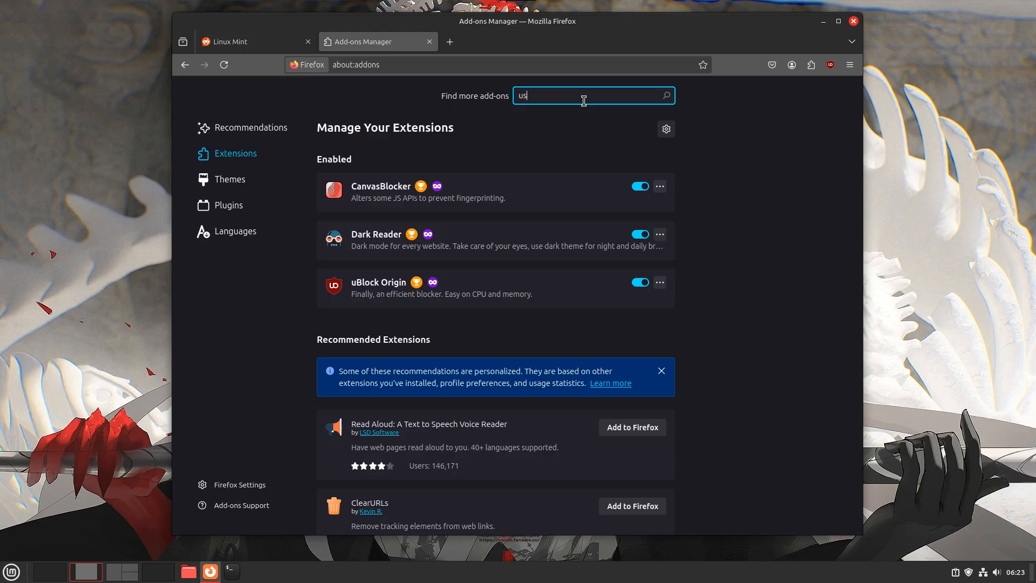
Search add-ons for 'user agent', add User-Agent Switcher and Manager to Firefox, then close Firefox.
key("Return")
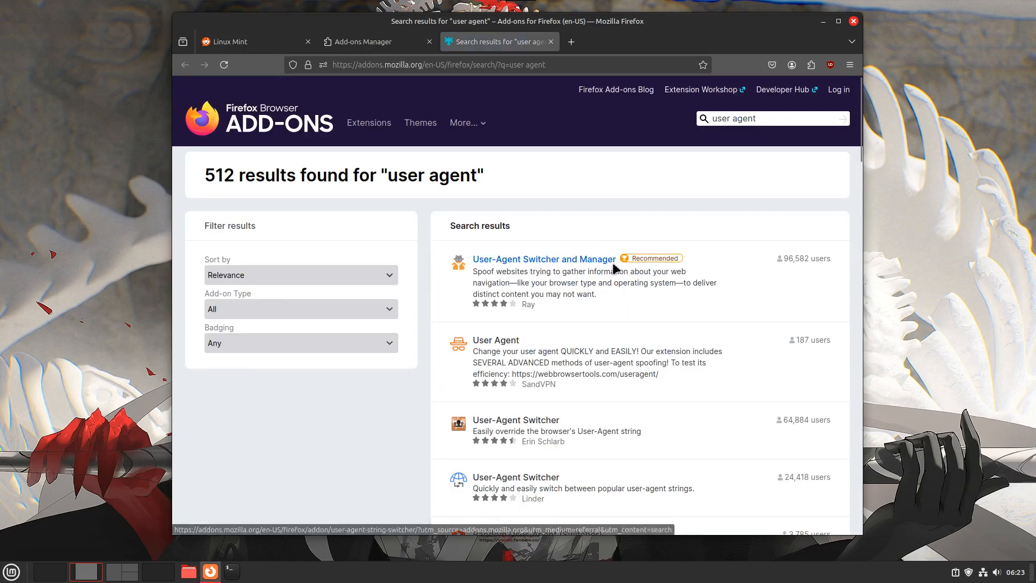
left_click(544, 259)
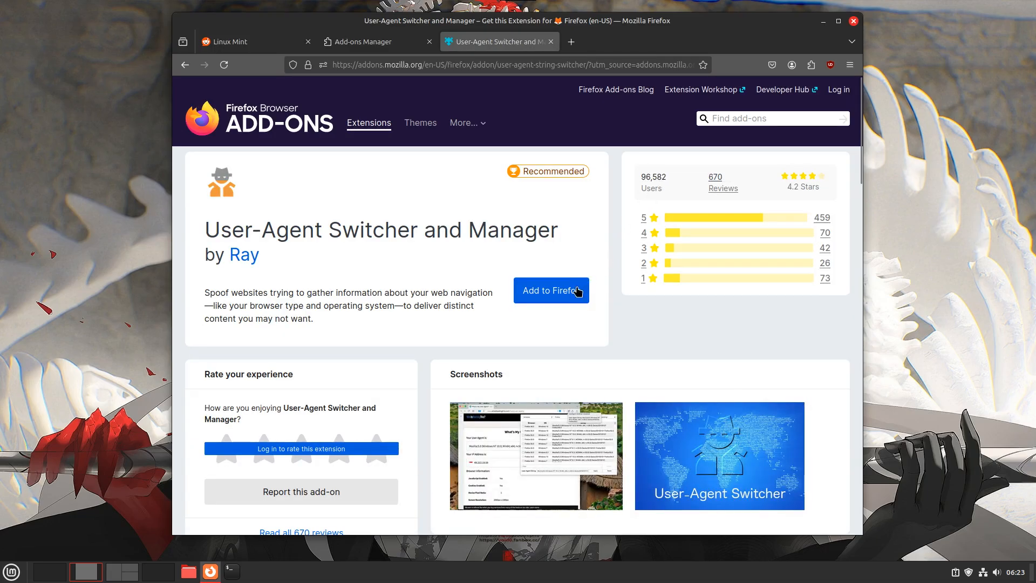
left_click(551, 291)
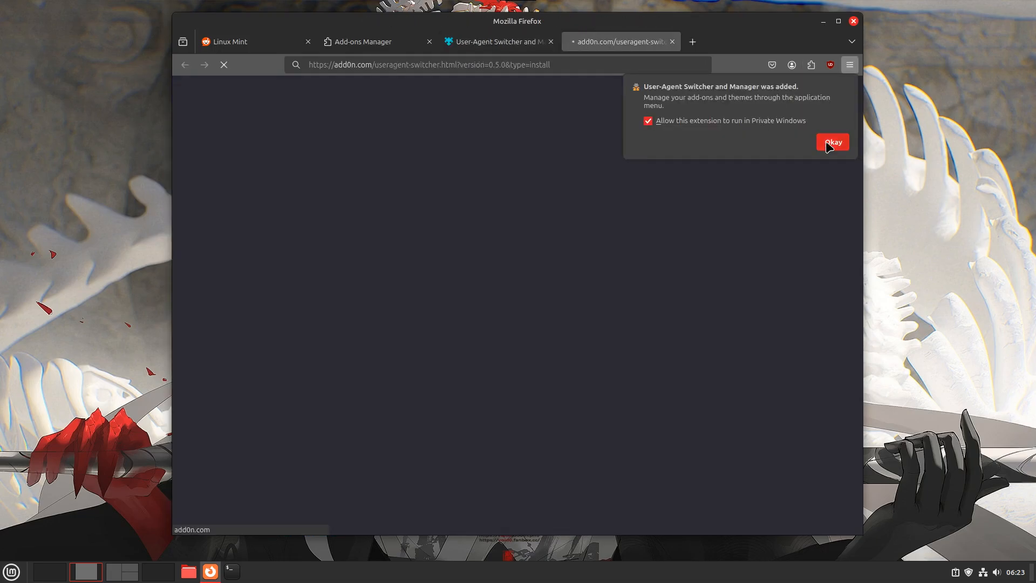
left_click(832, 141)
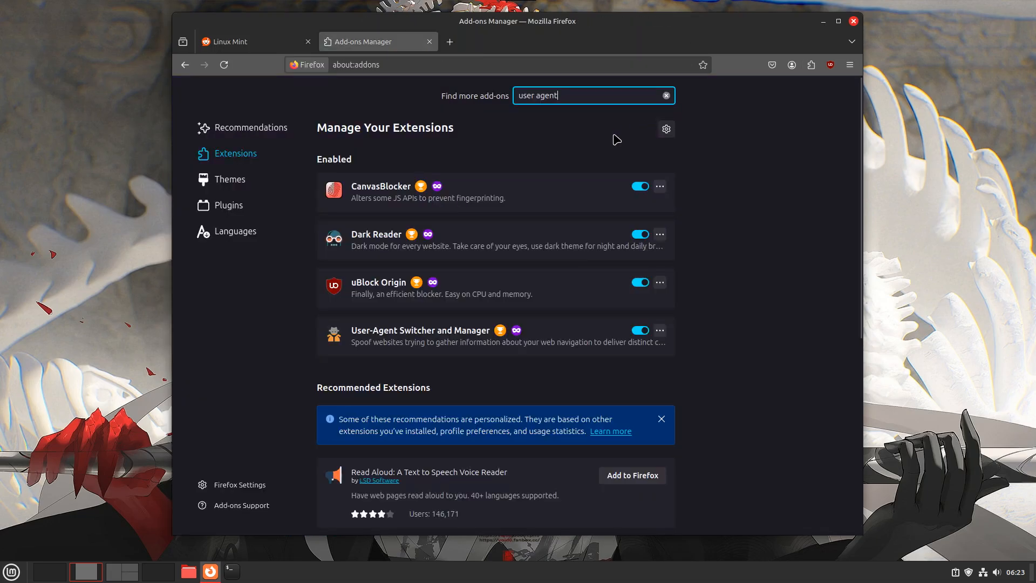
left_click(854, 21)
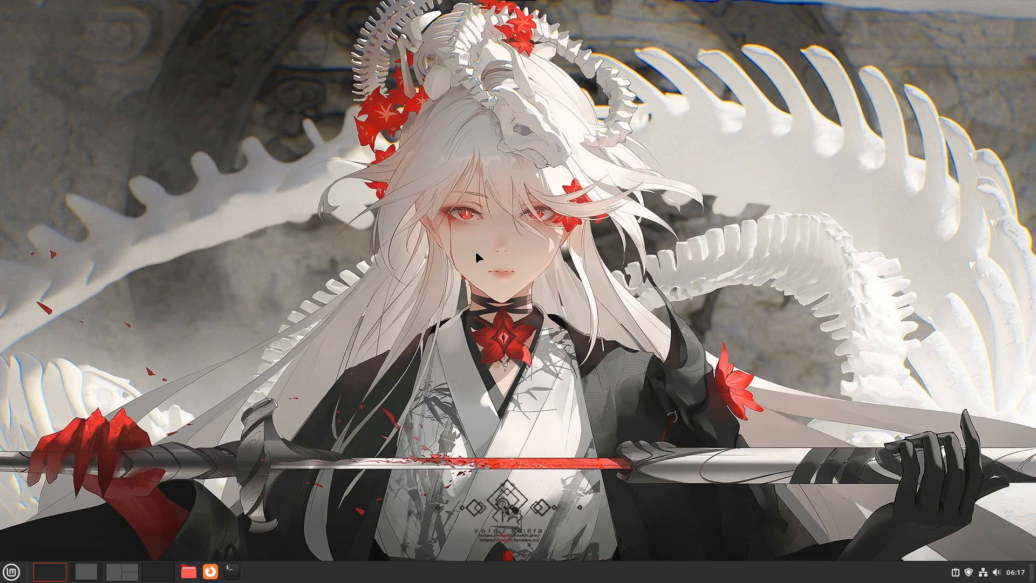
mouse_move(375, 366)
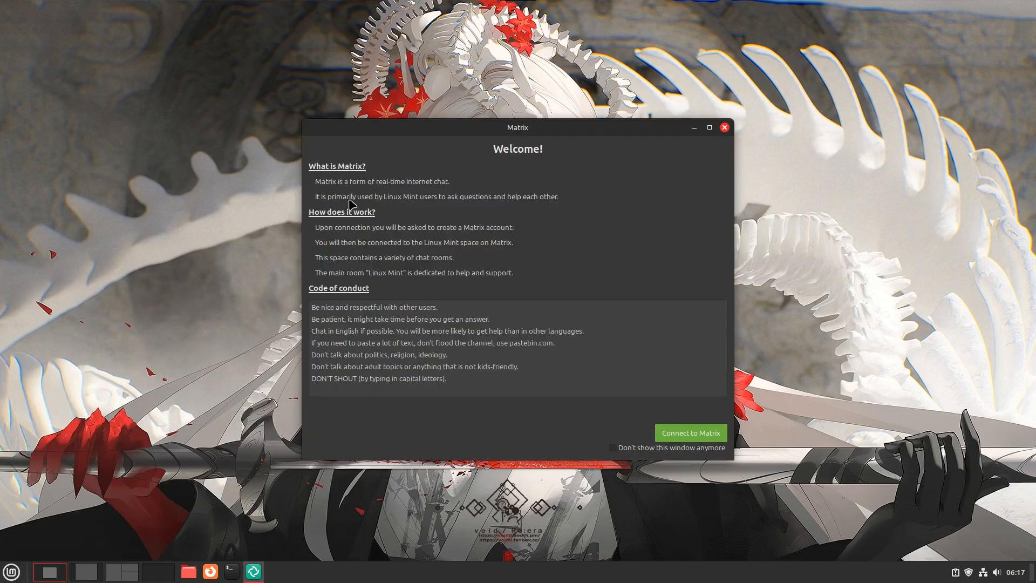
mouse_move(670, 438)
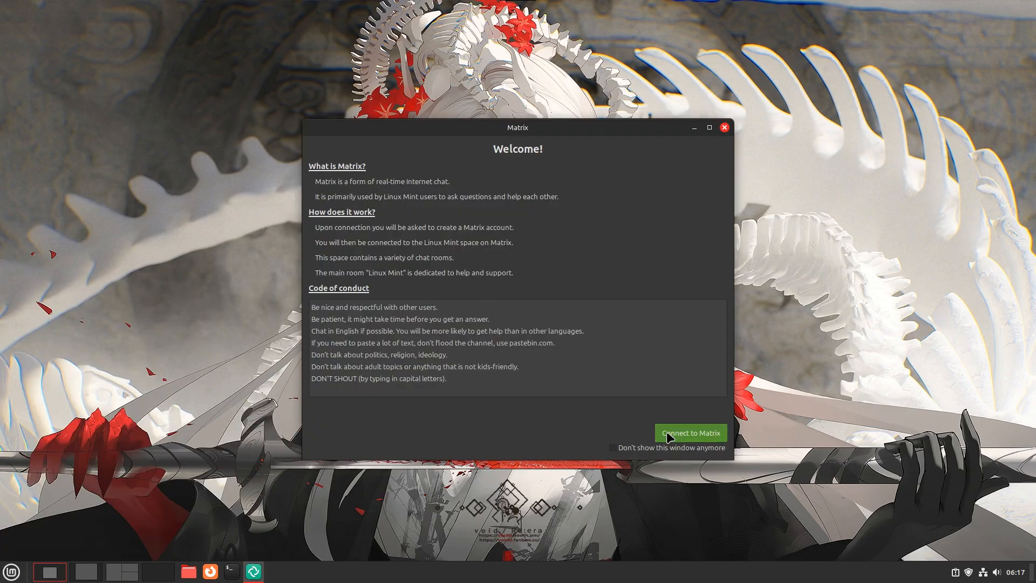
left_click(691, 432)
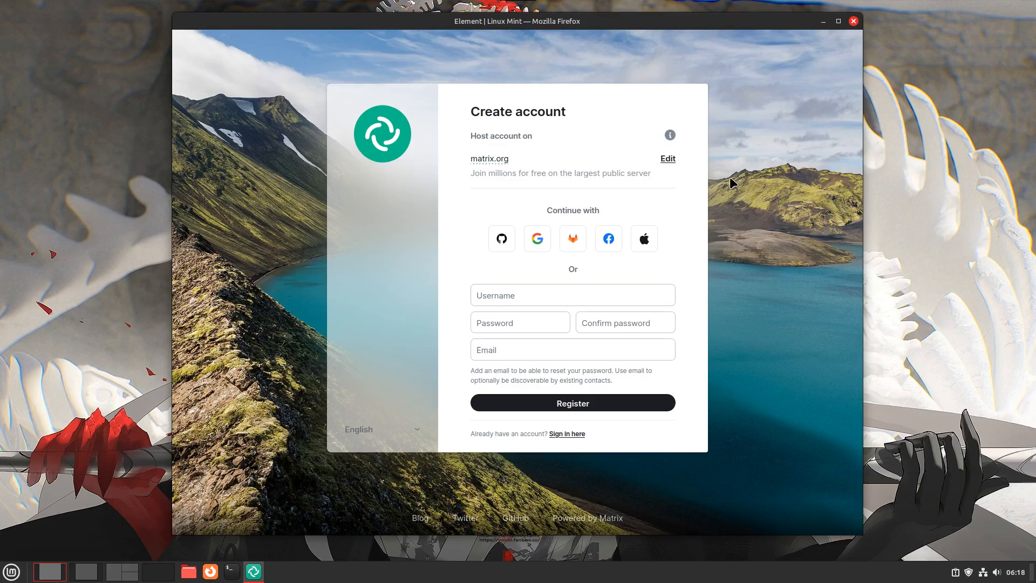
left_click(853, 21)
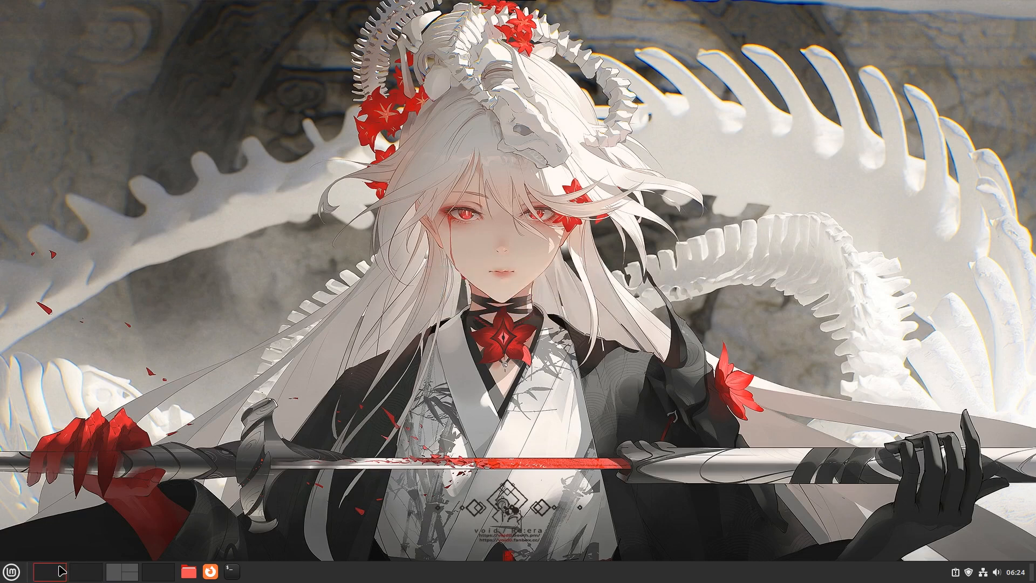
Open the Mint applications menu from the panel.
left_click(9, 581)
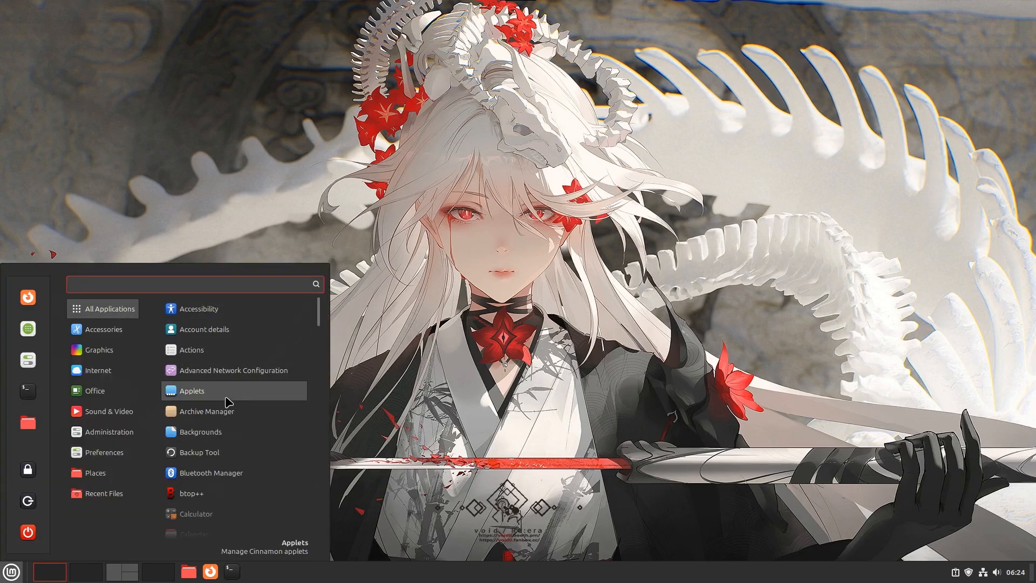
mouse_move(242, 415)
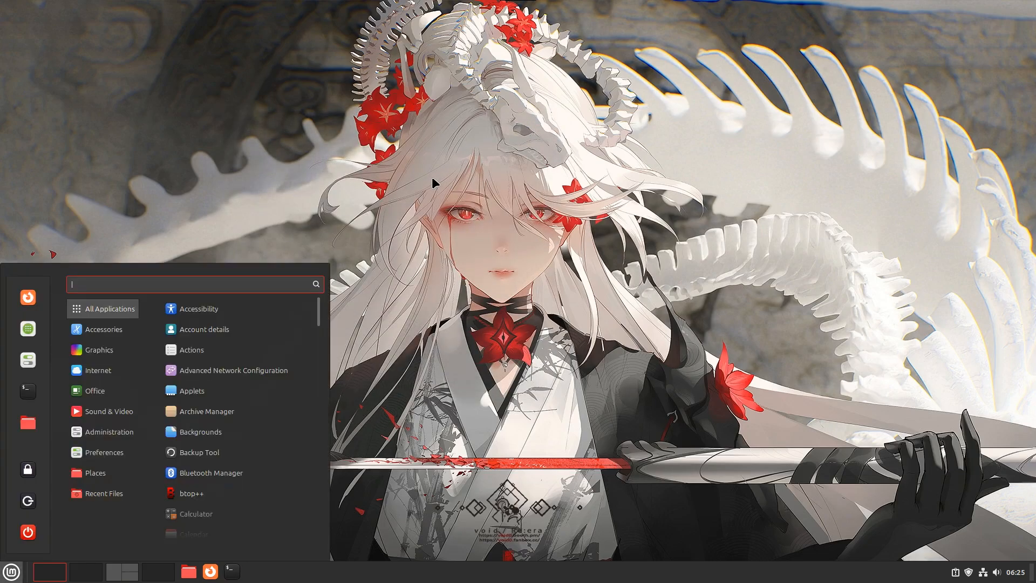
Launch LibreOffice Writer via a 'lib' menu search and close it, then accept Transmission's terms and close it.
type("lib")
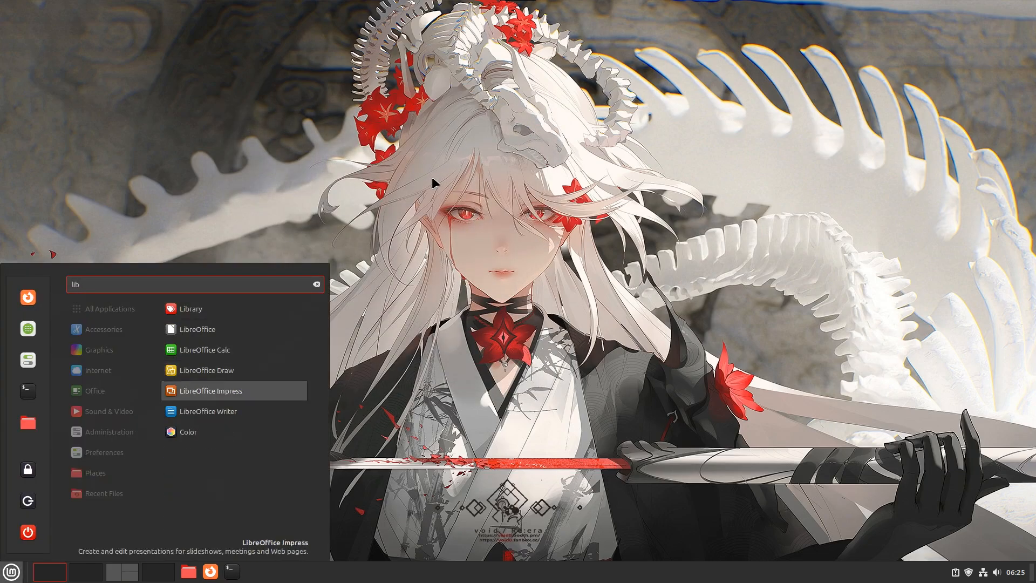
key("Escape")
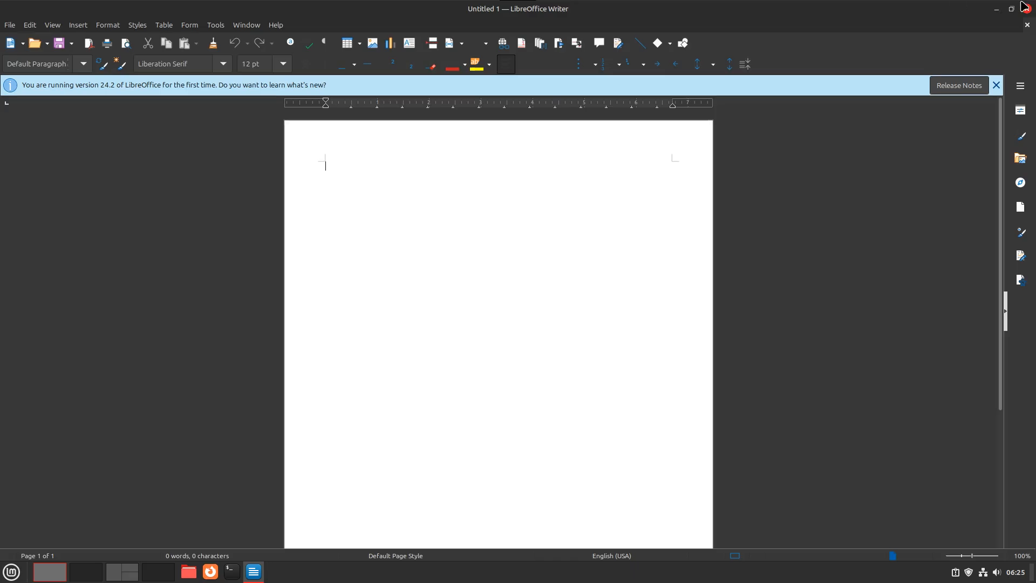
left_click(9, 570)
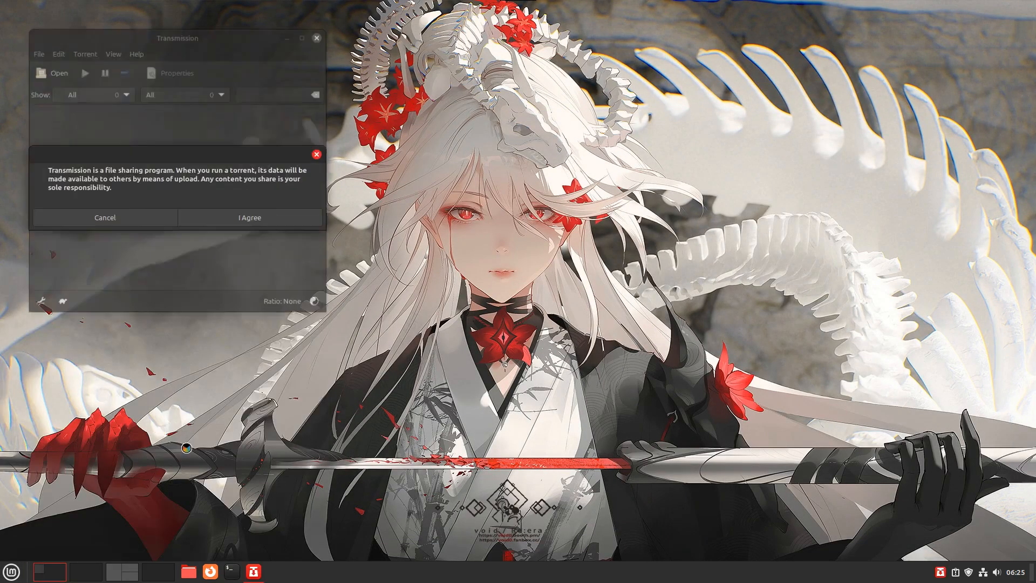
left_click(250, 217)
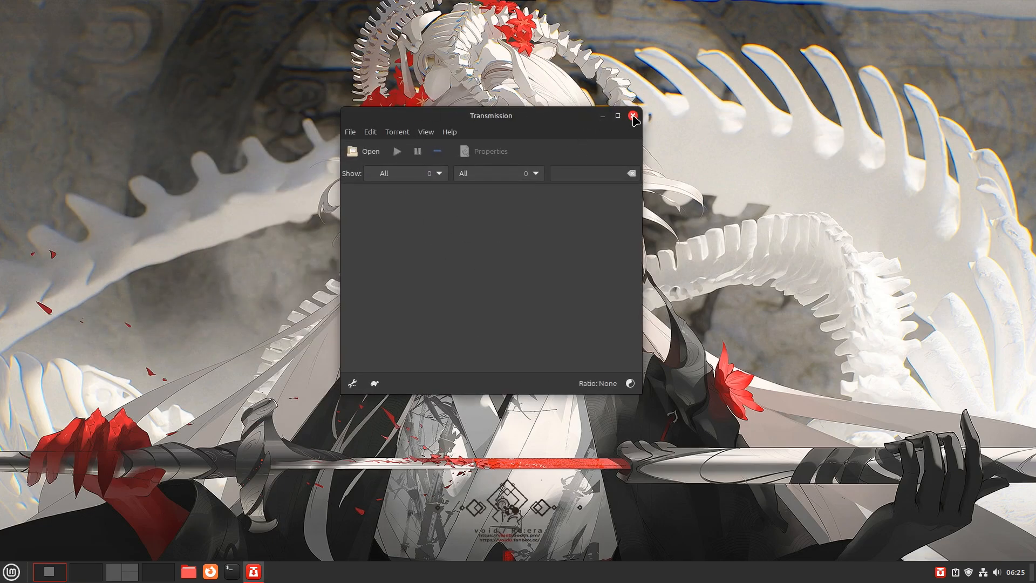
left_click(633, 116)
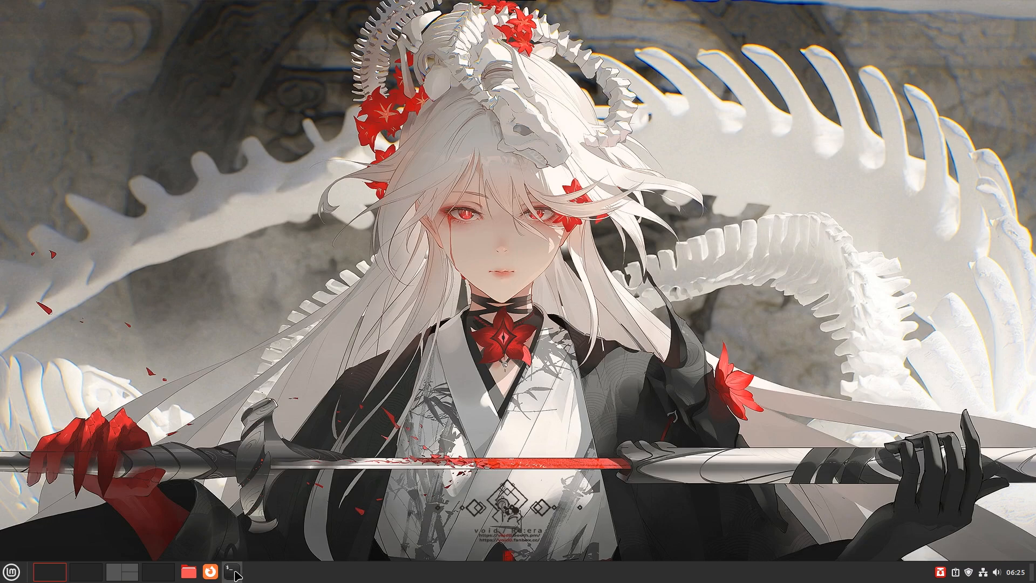
In a new terminal, run ls, sudo apt update, clear, and neofetch to show Linux Mint 22 details.
left_click(230, 571)
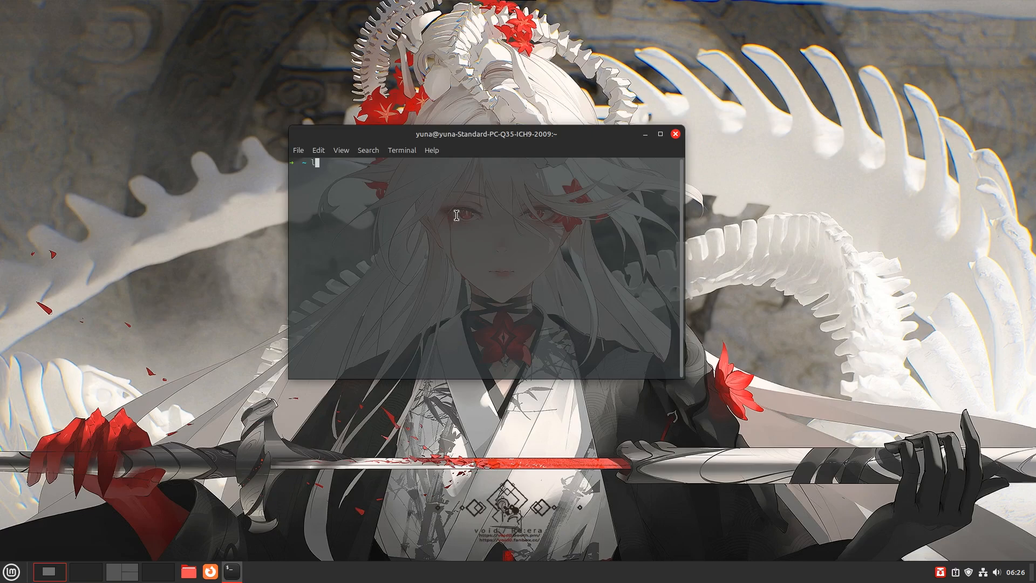
type("ls")
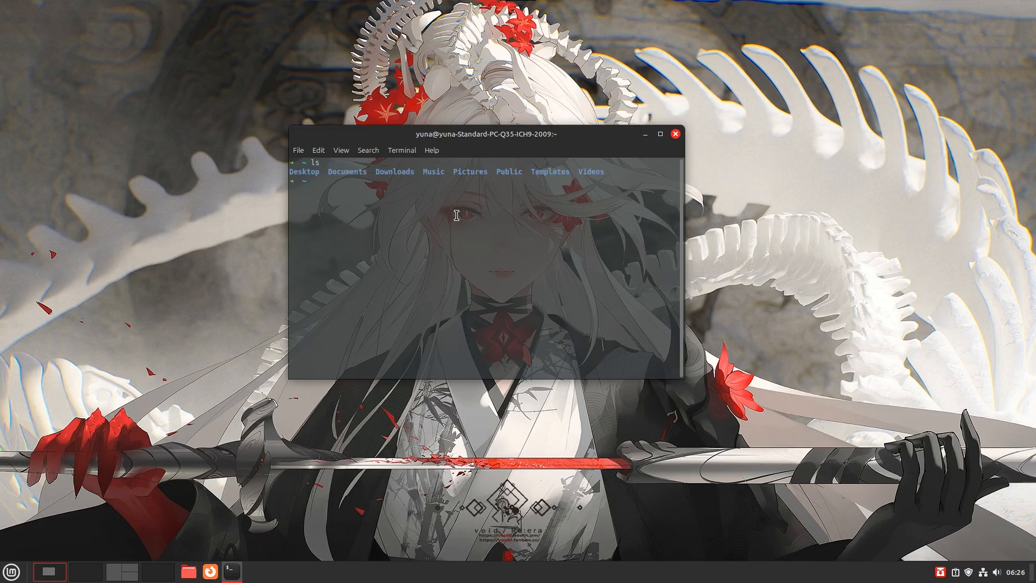
type("sudo")
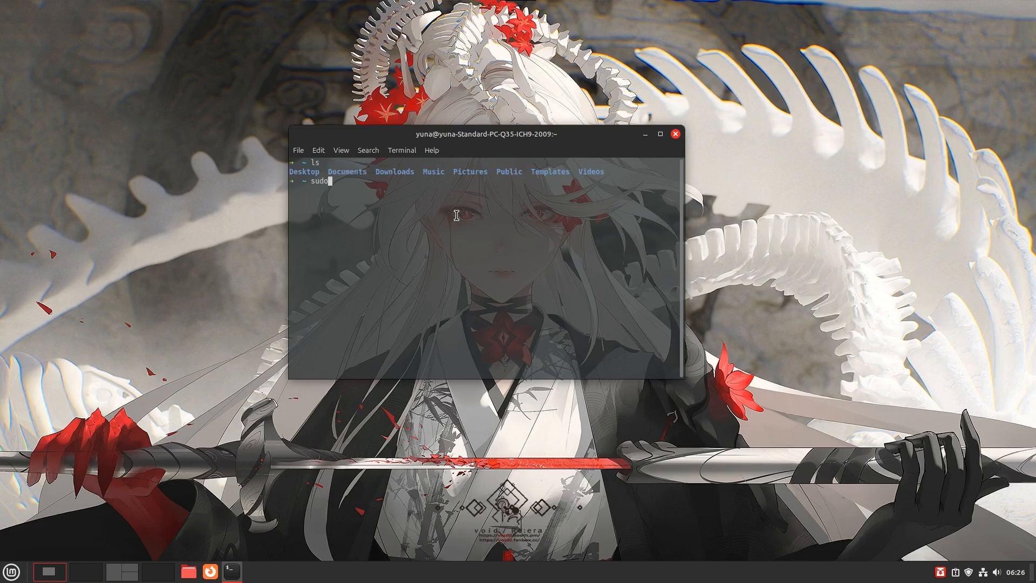
type("apt update")
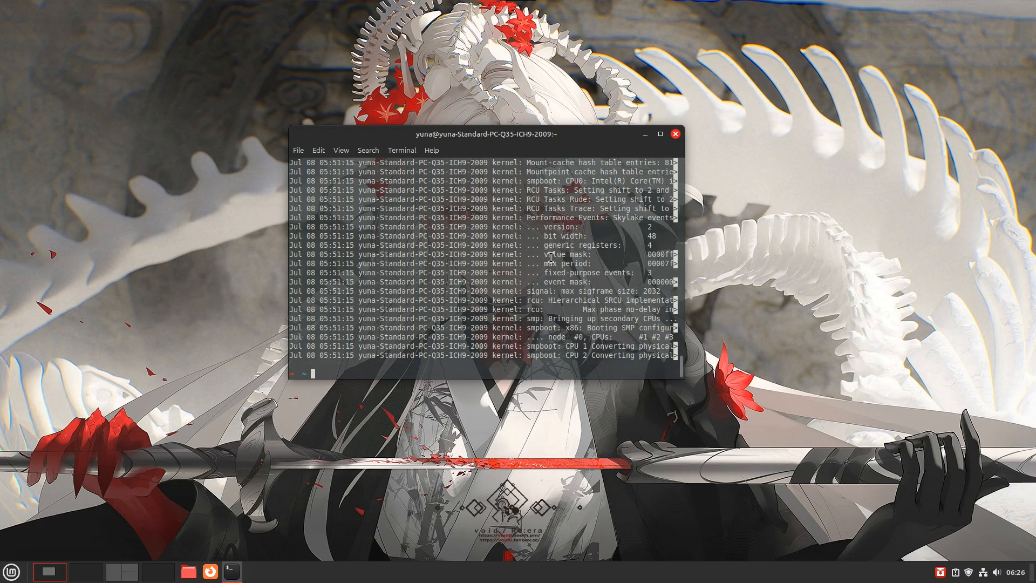
type("clear")
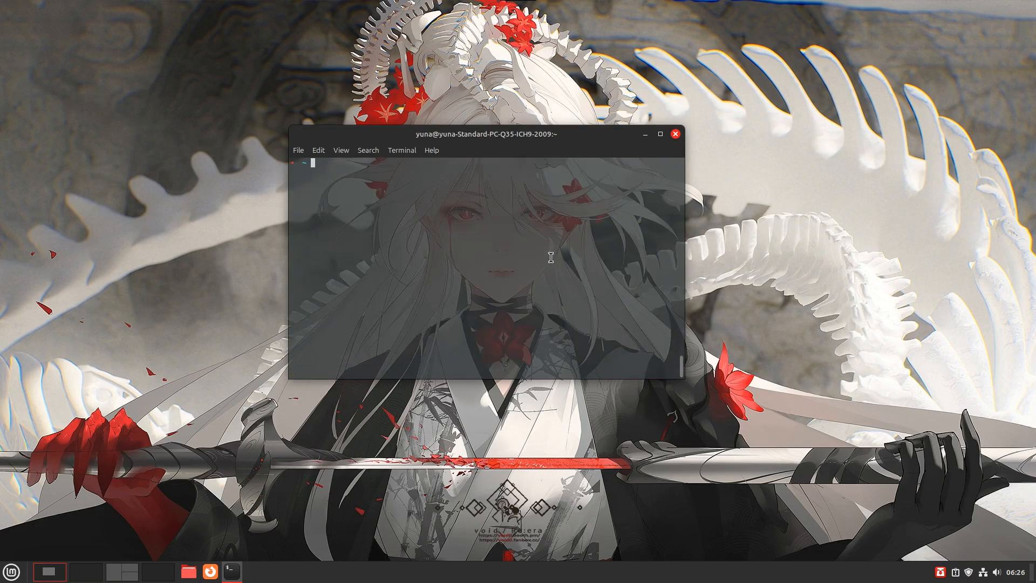
type("neofetch")
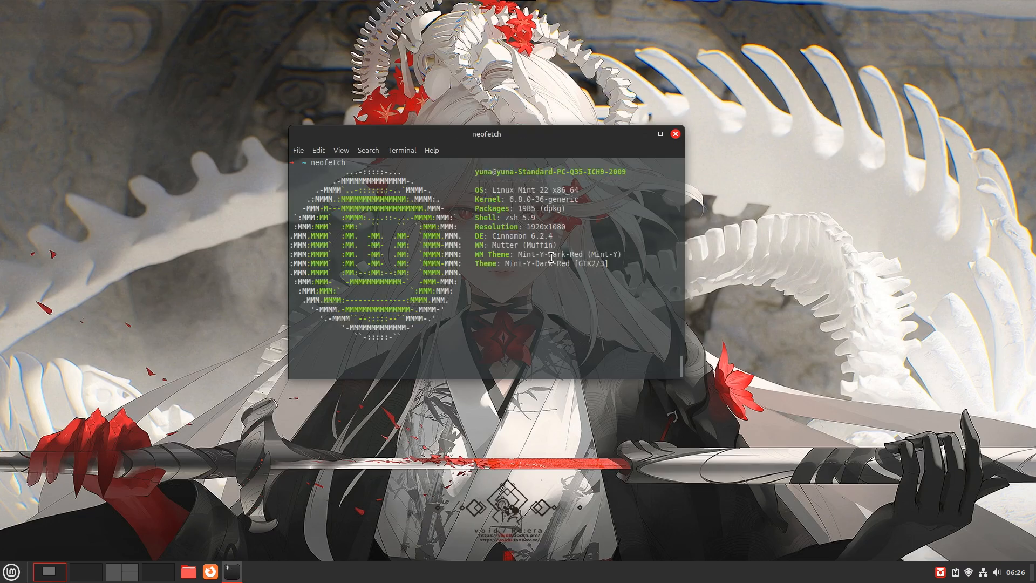